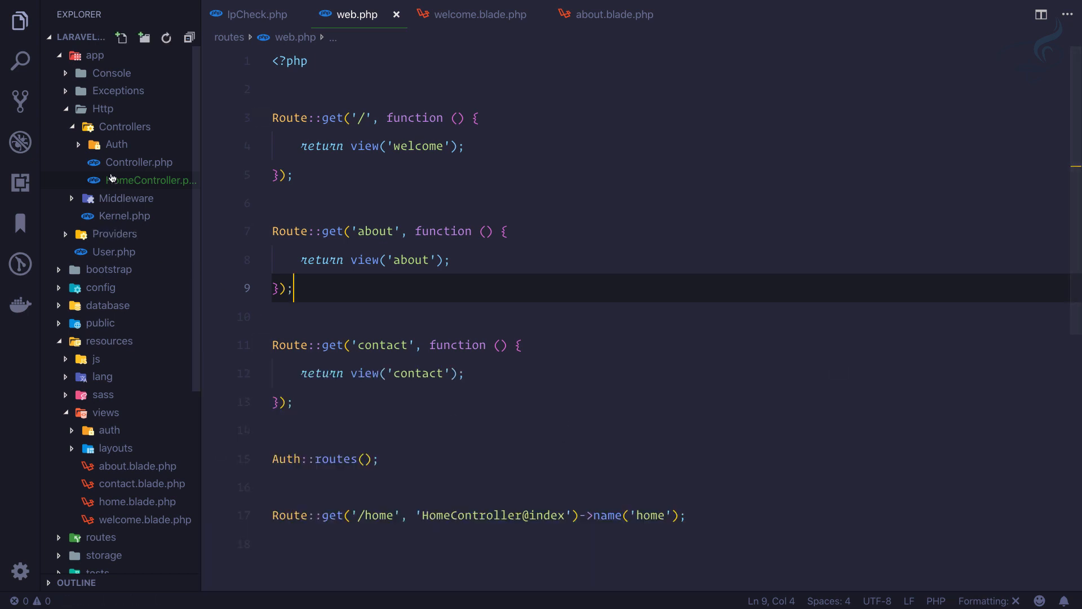
Step: Review CheckUser.php in app/Http/Middleware, then close all open editors
left_click(125, 126)
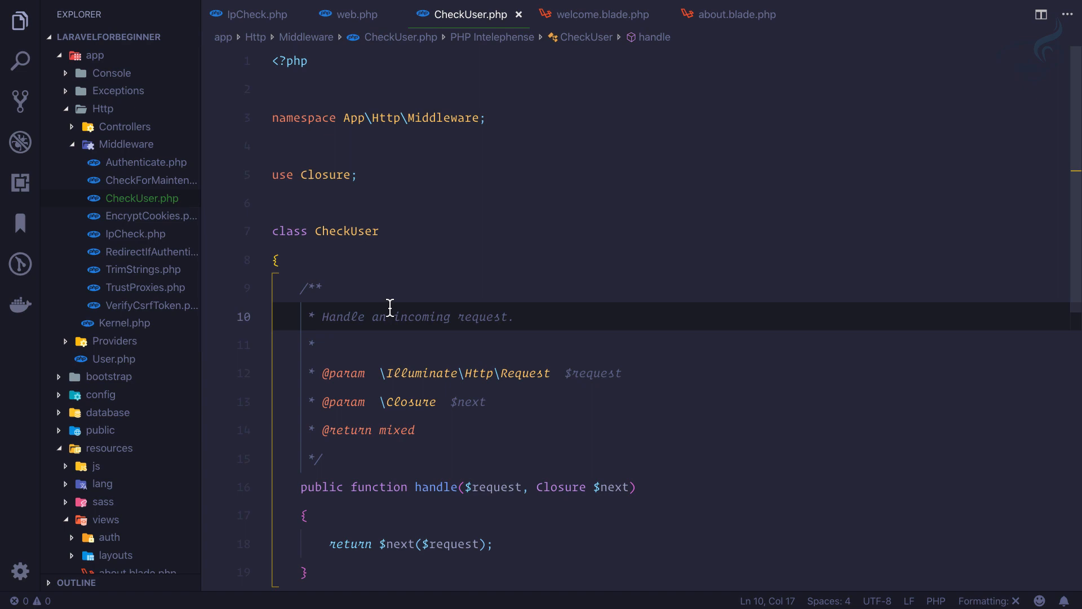
left_click(357, 13)
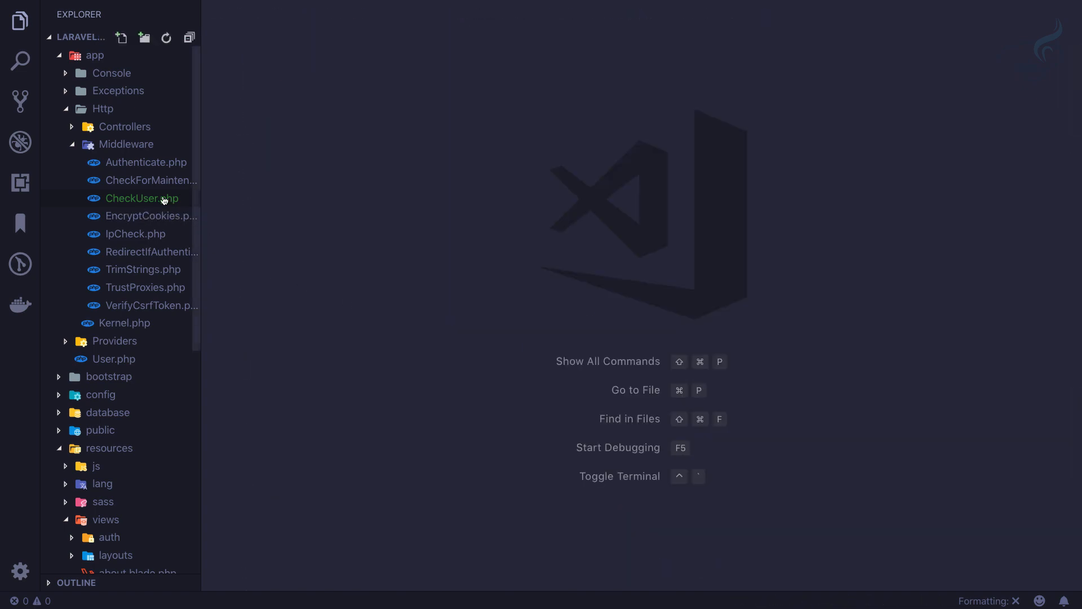
Step: Add 'checkUser' => CheckUser::class to Kernel.php's $routeMiddleware and save
double_click(141, 198)
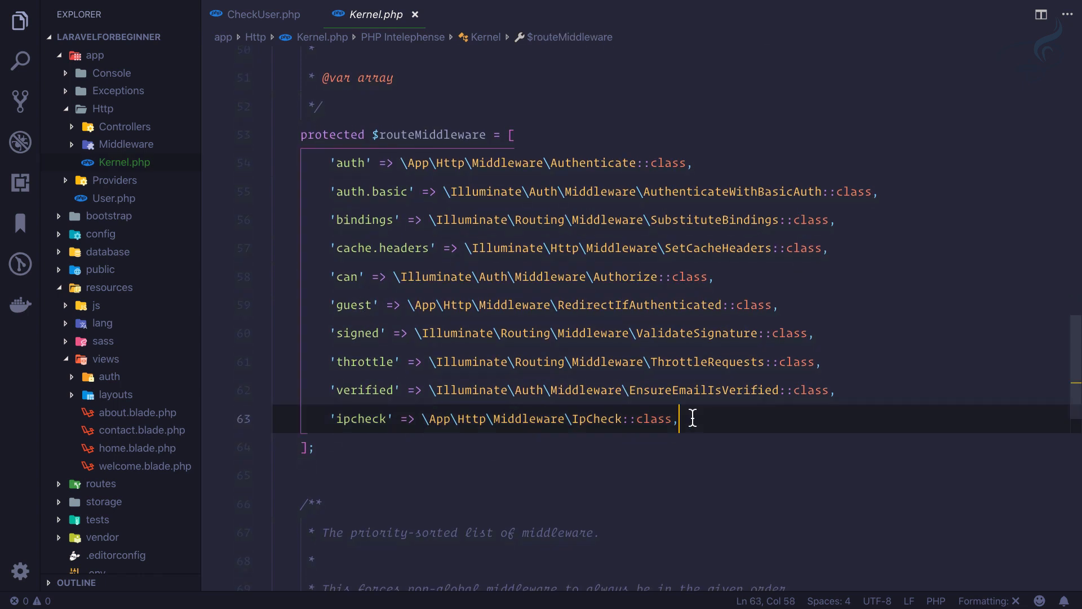
key("Enter")
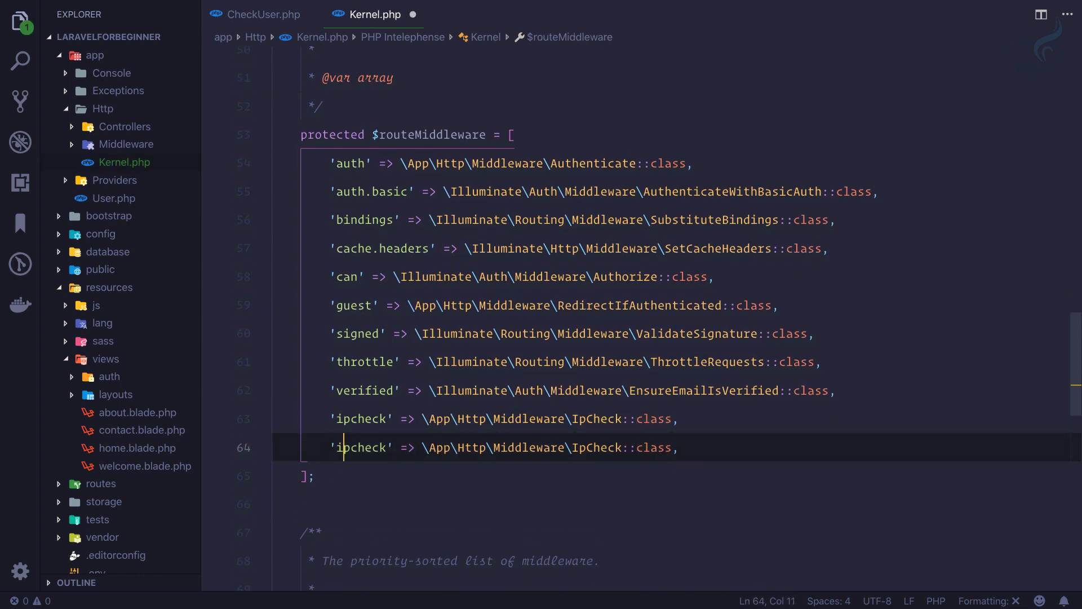
type("checkUser")
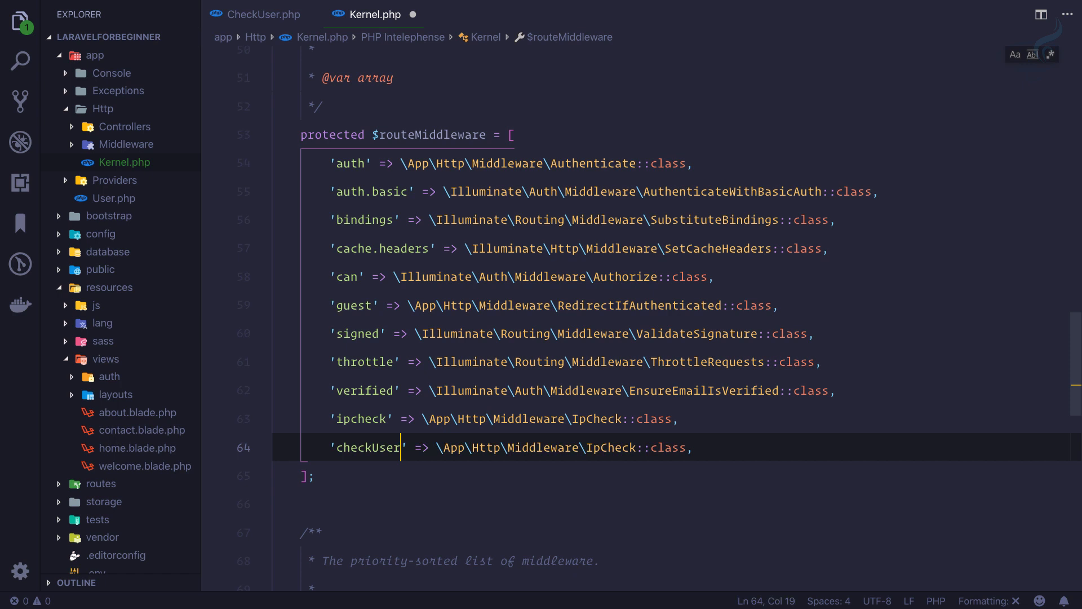
type("Chec")
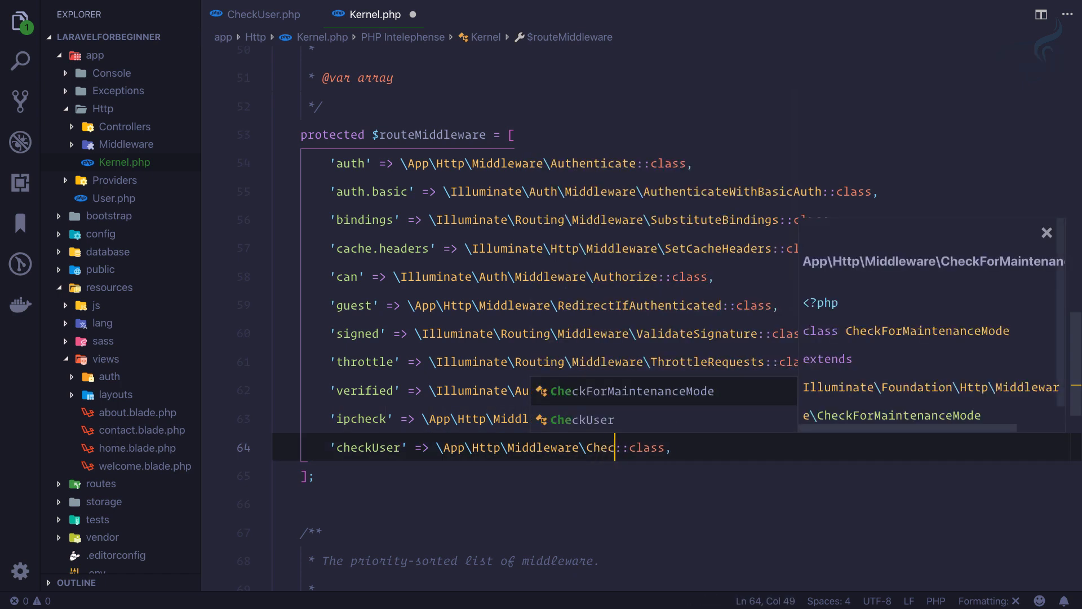
key("Tab")
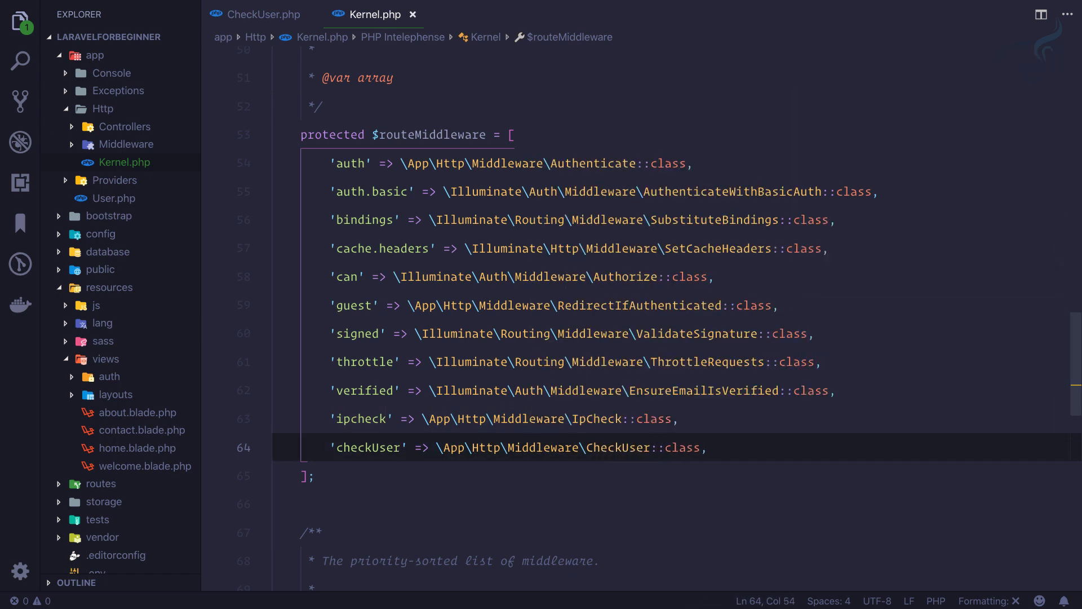
left_click(707, 447)
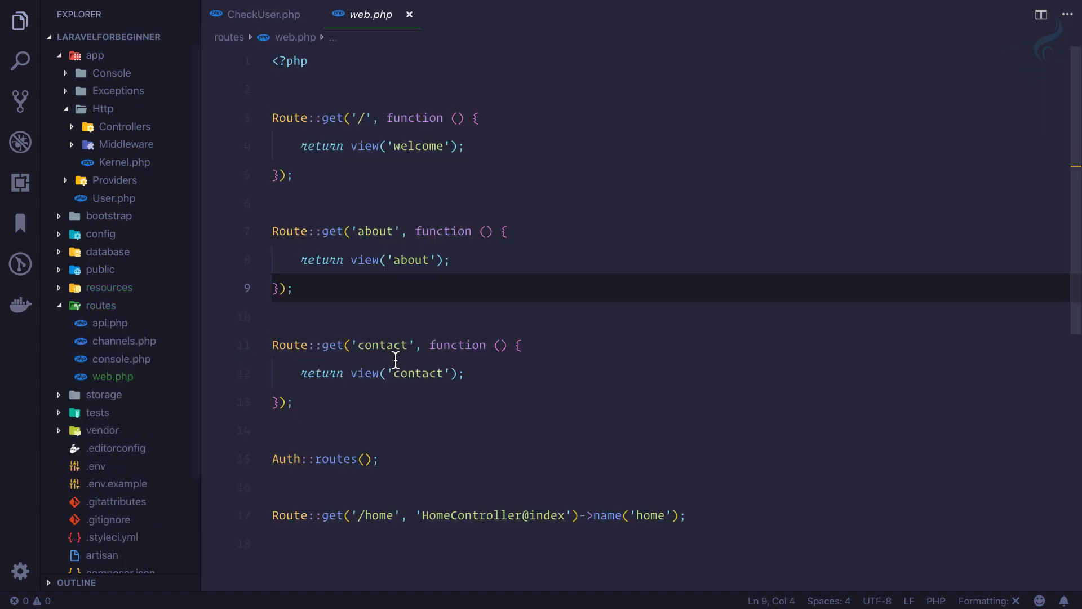
Step: Append ->middleware('auth') to the about route in web.php and save
scroll("down", 3)
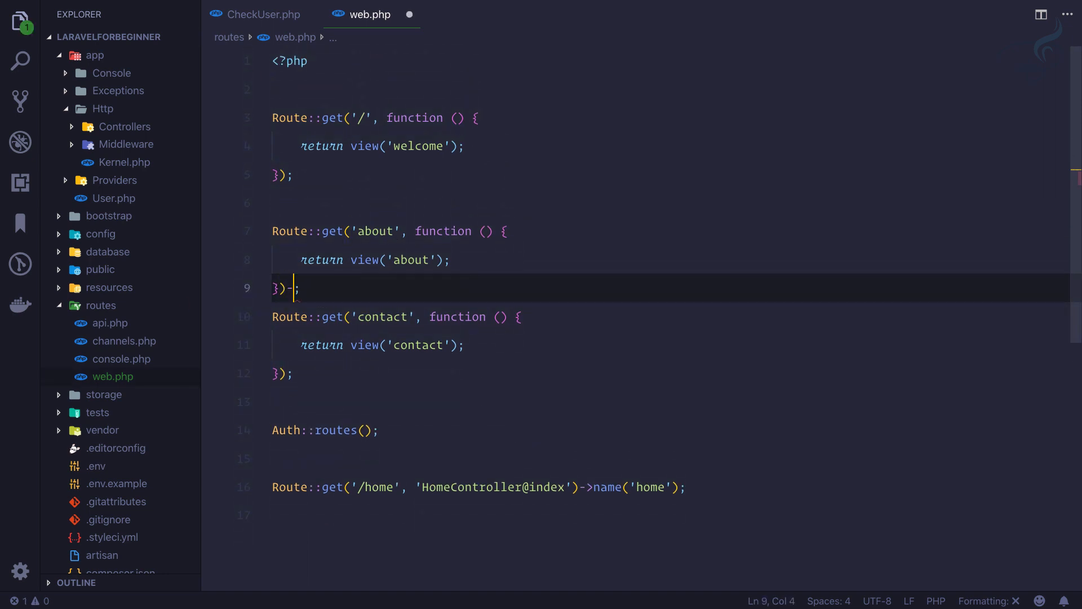
type("middle")
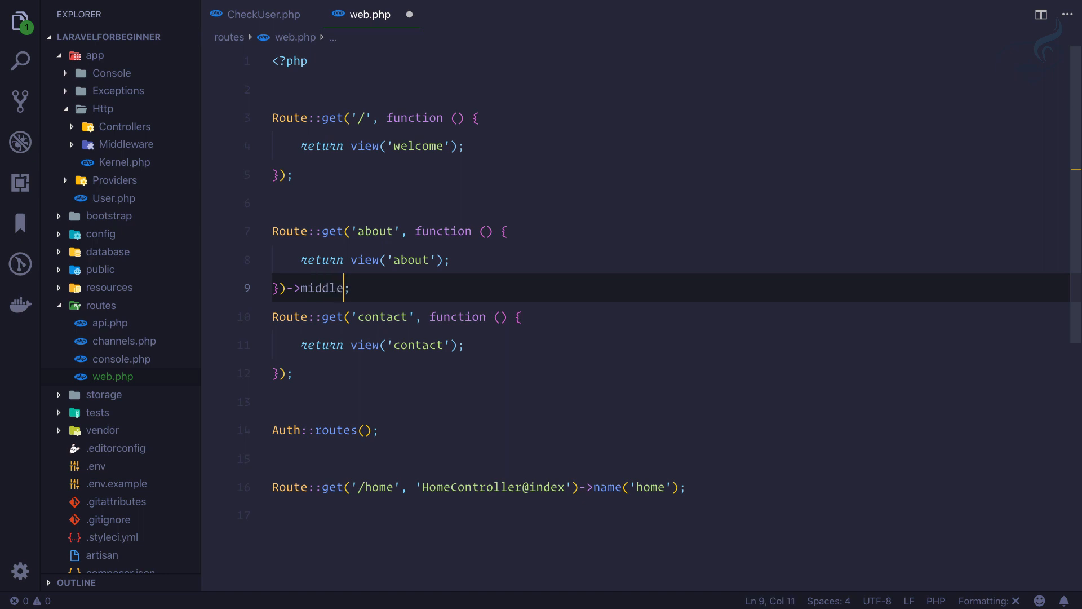
type("ware('auth')")
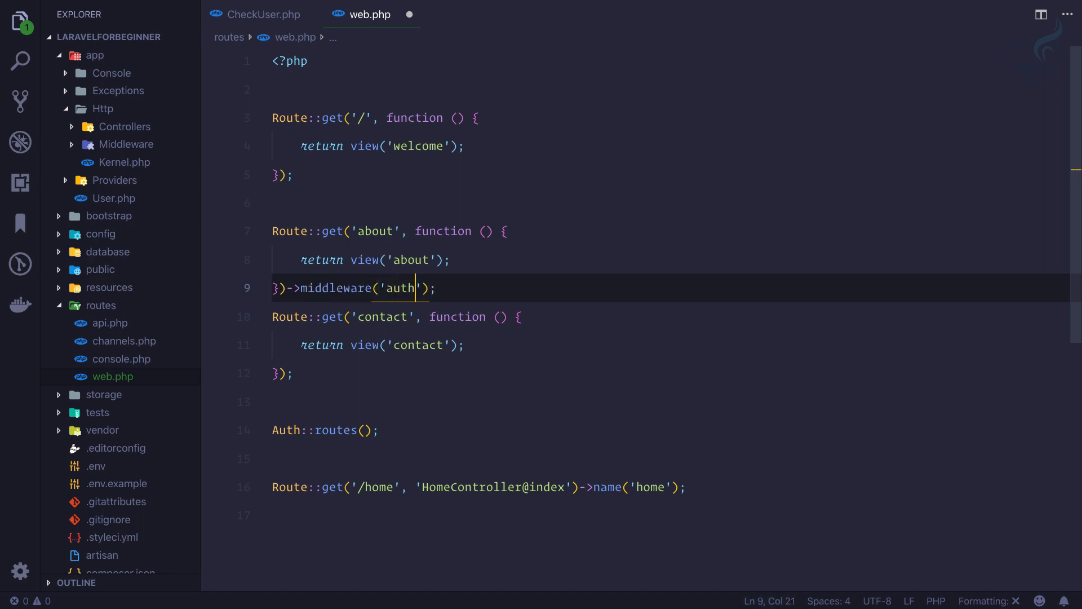
key("Enter")
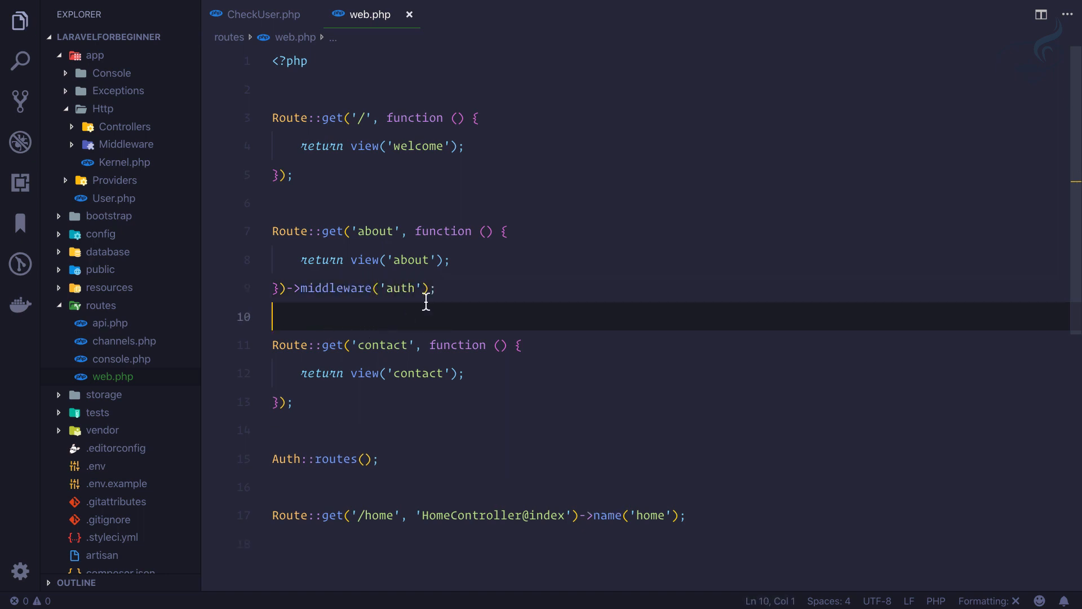
left_click(384, 260)
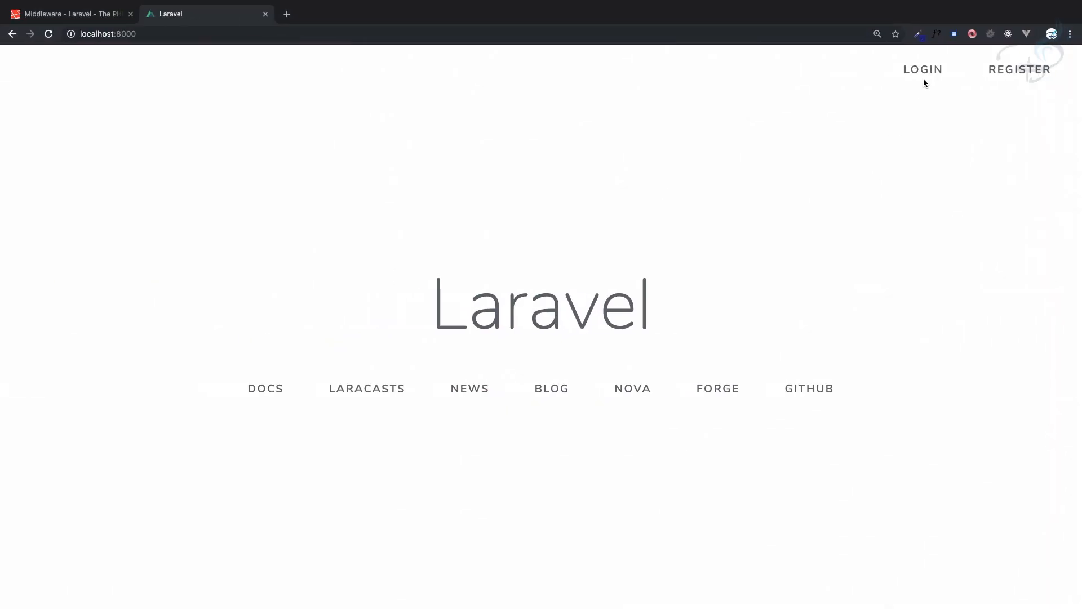
Step: Visit localhost:8000/about, land on the login page, and submit the login credentials
left_click(922, 68)
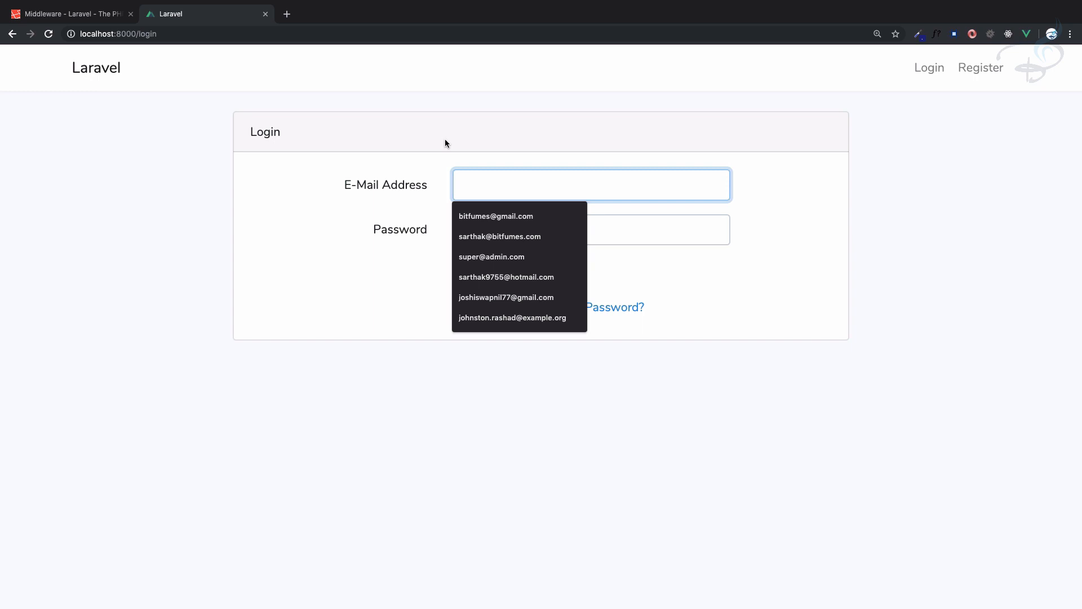
type("localhost:8000/about")
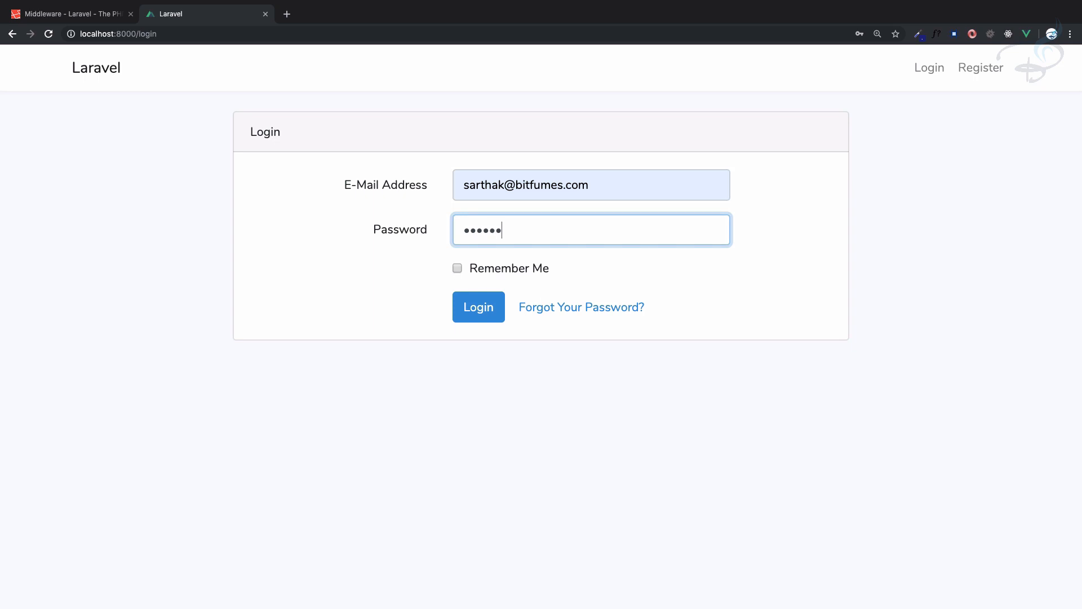
left_click(478, 306)
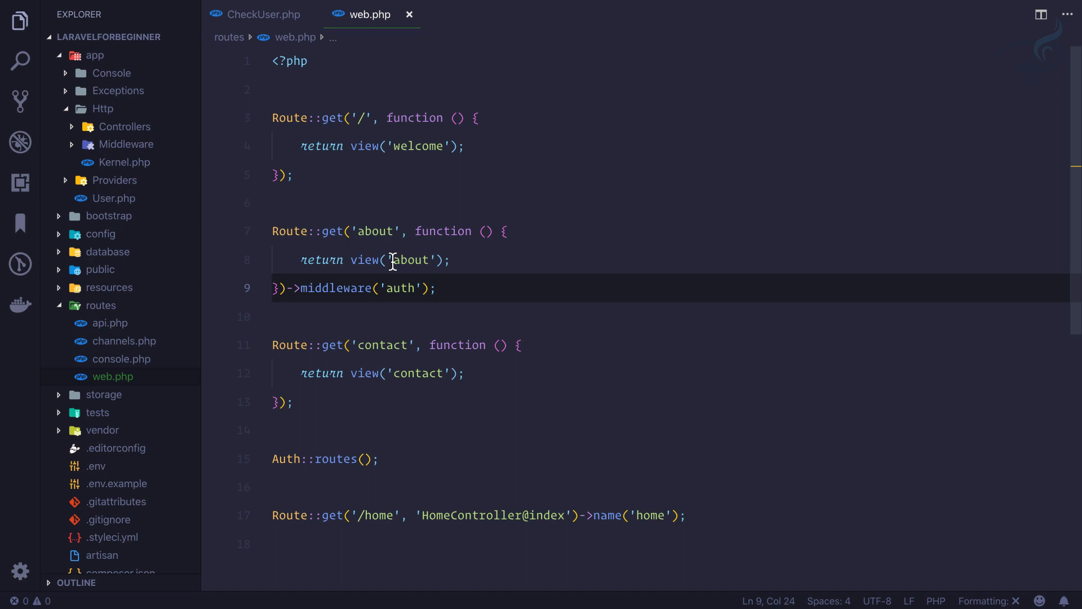
left_click(263, 13)
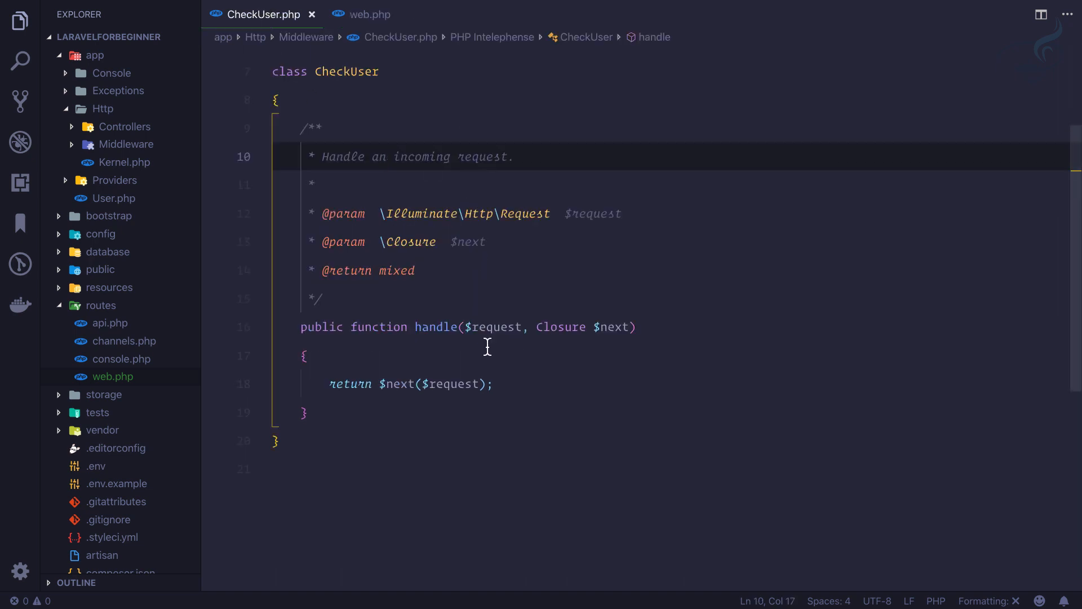
left_click(493, 384)
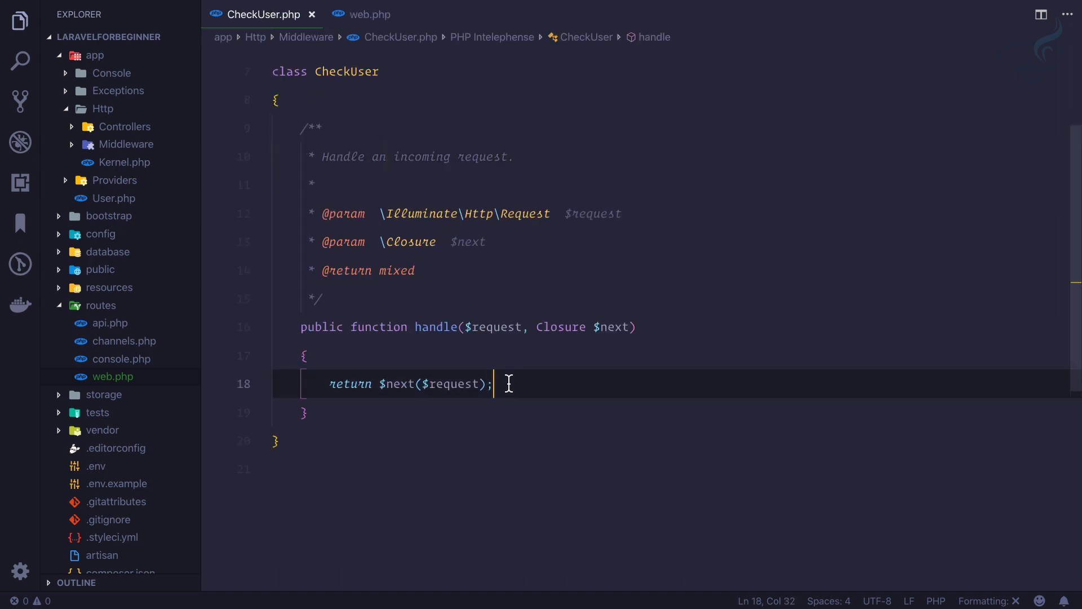
key("Enter")
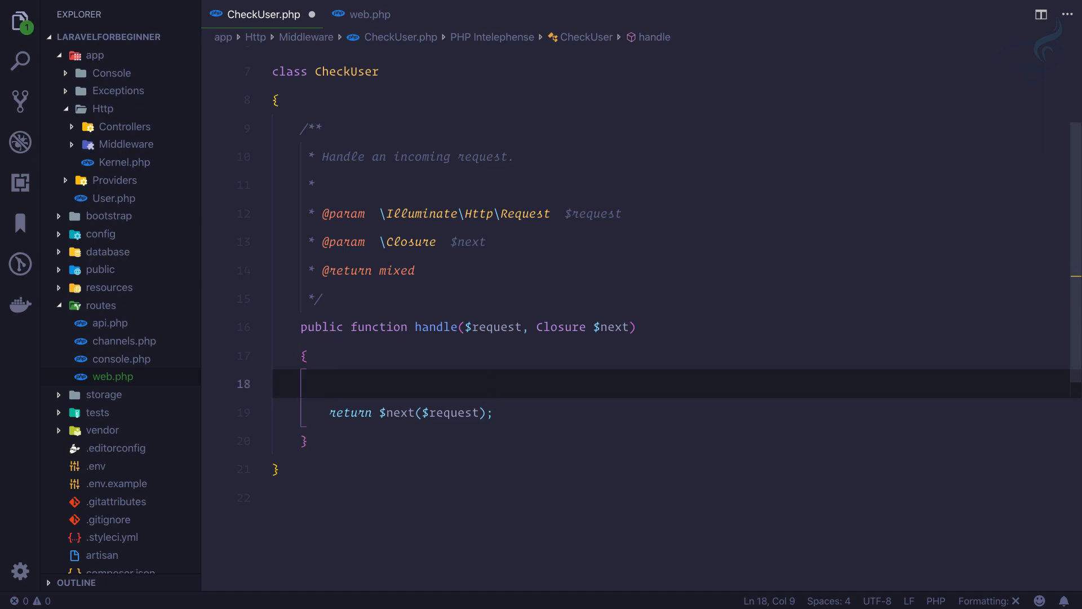
type("if()")
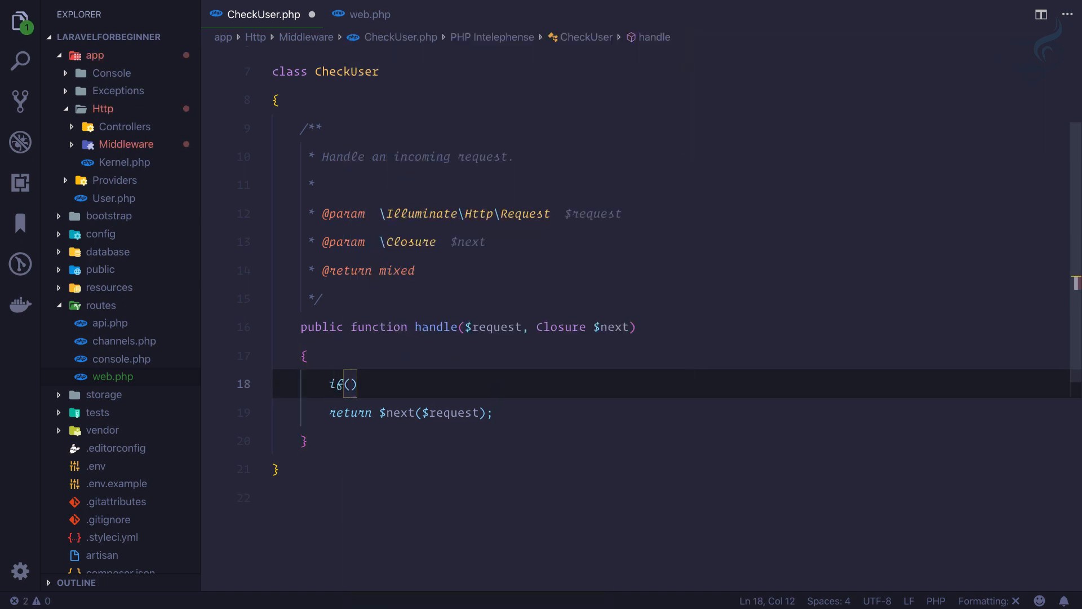
type("$")
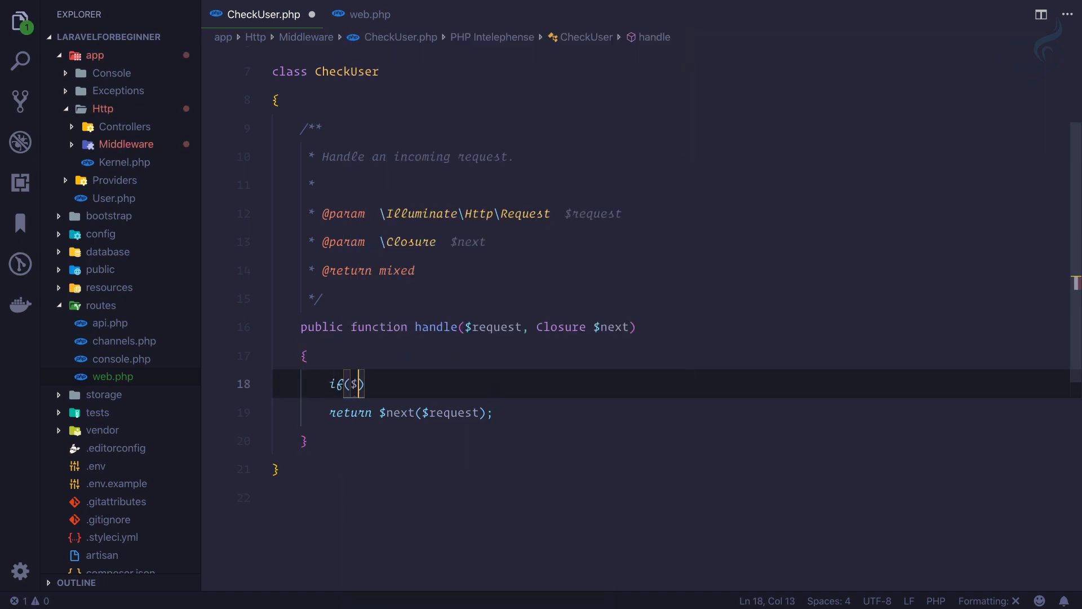
type("$request->user")
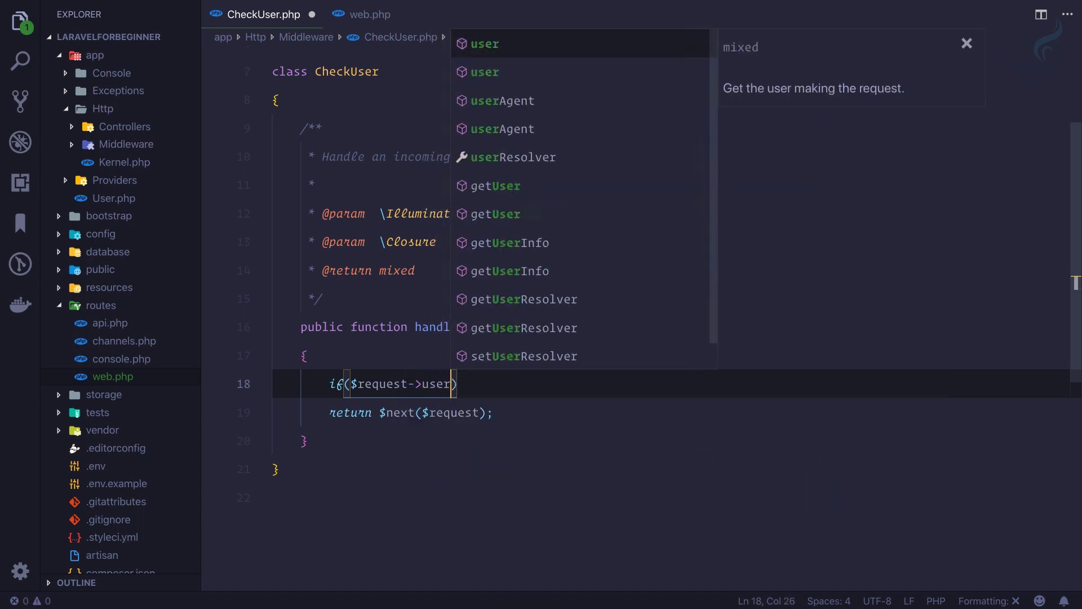
type("->email")
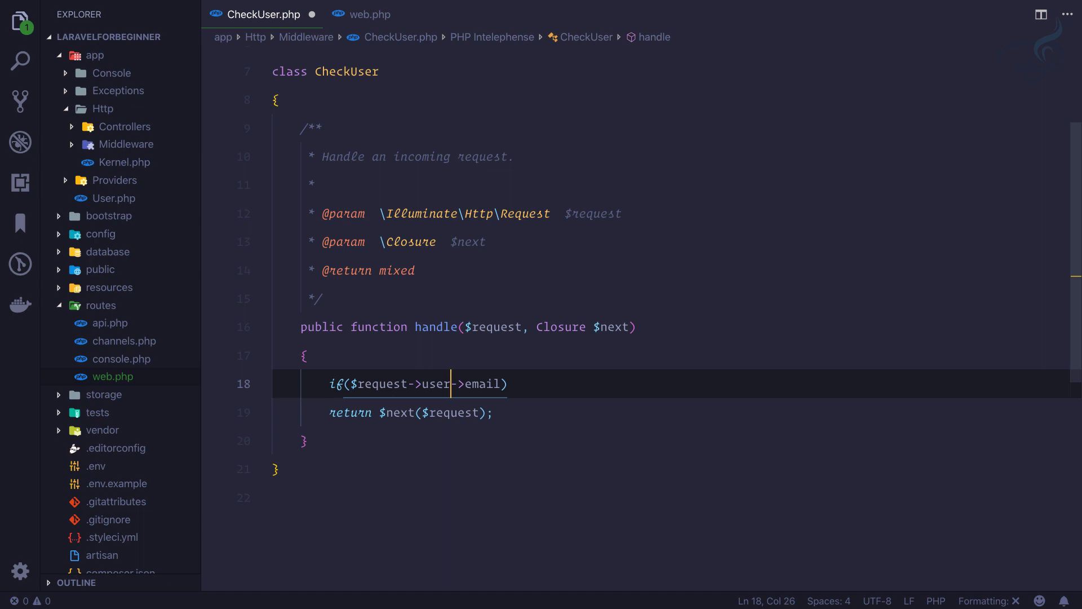
type("()")
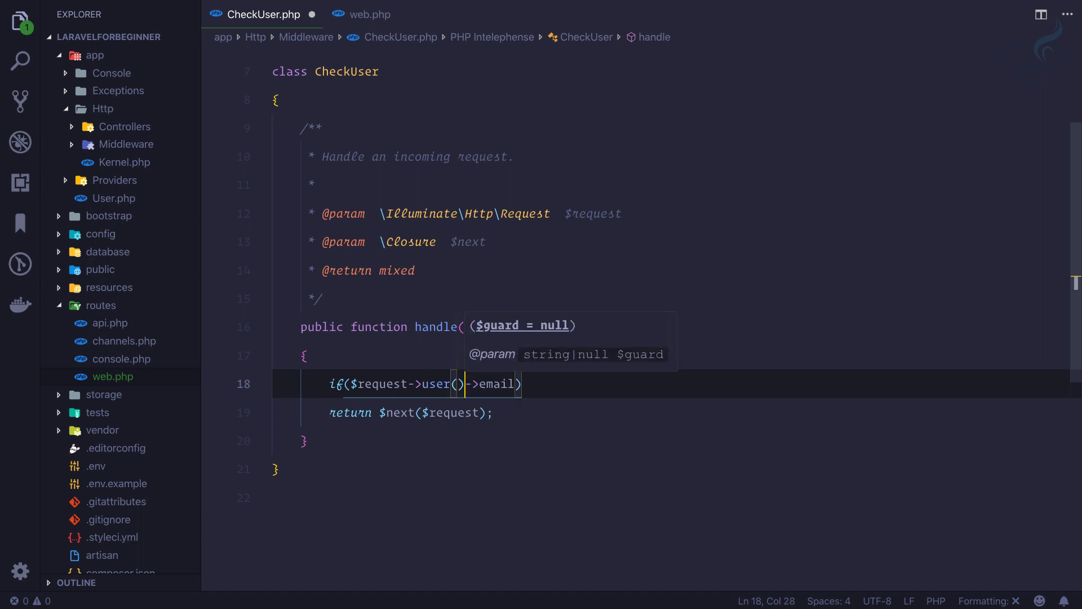
type("==''")
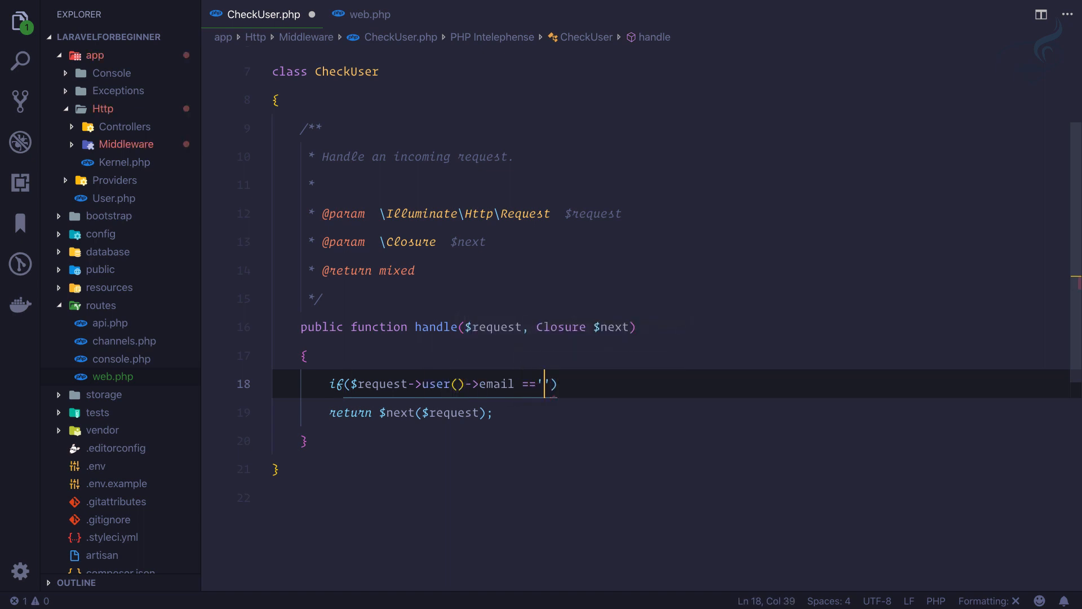
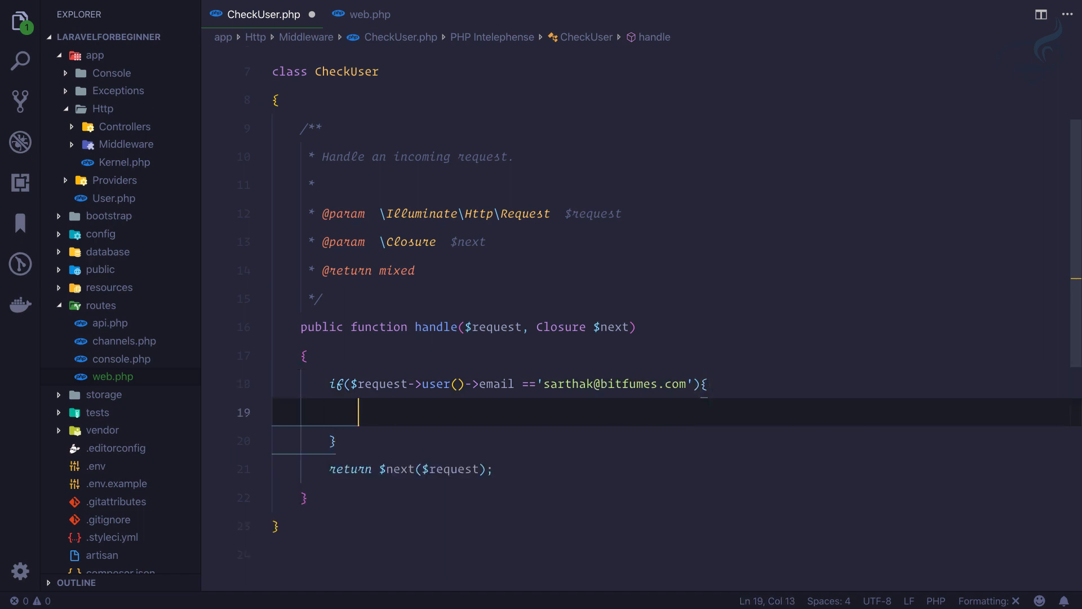
Step: Return $next($request) inside the if, otherwise return redirect('/')
type("return $next($request);")
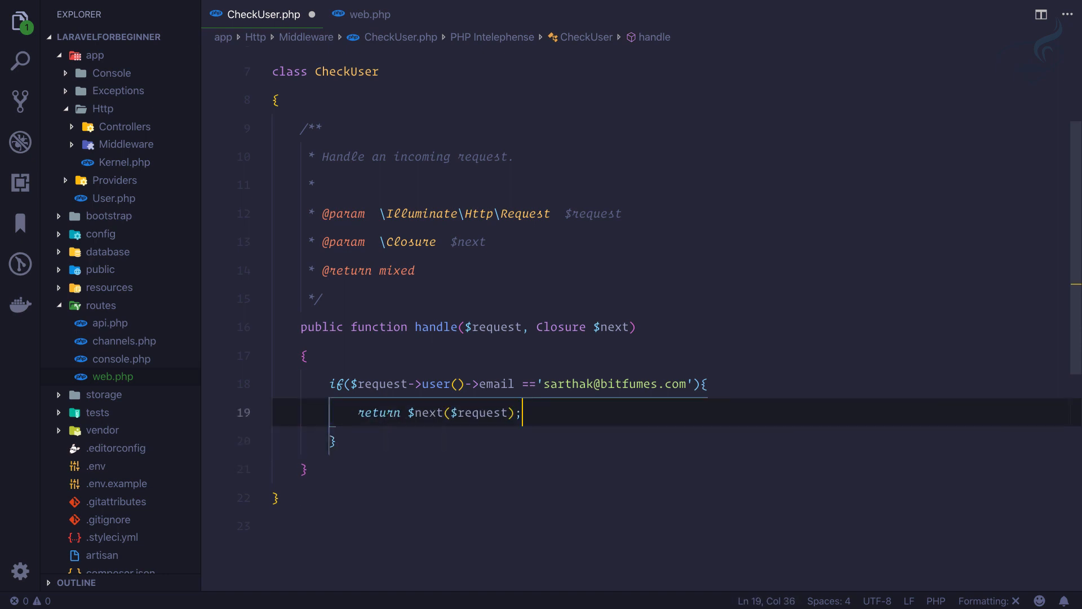
type("return")
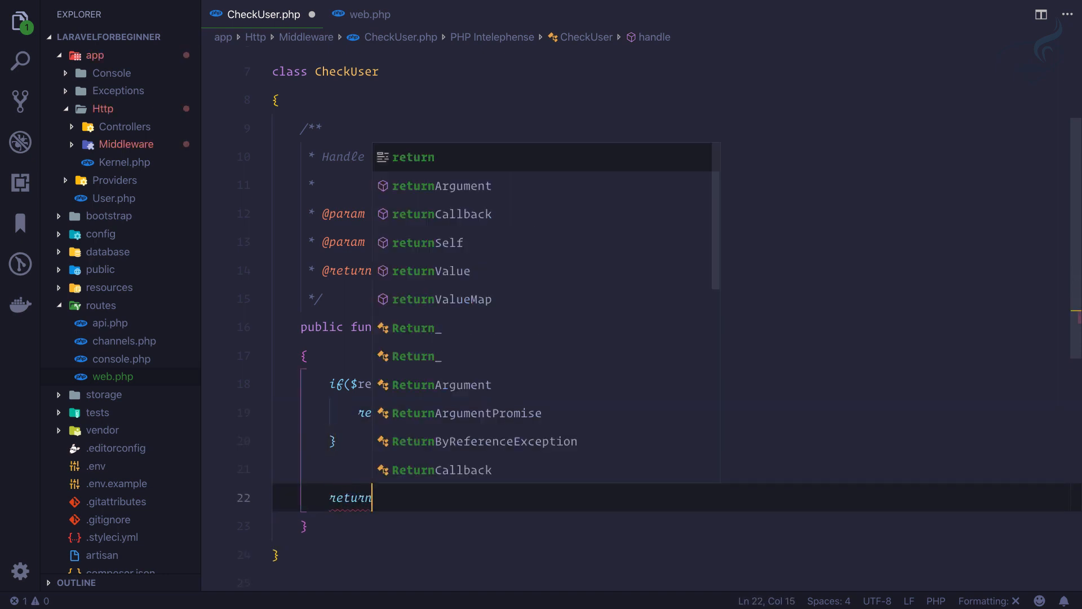
type("redirect")
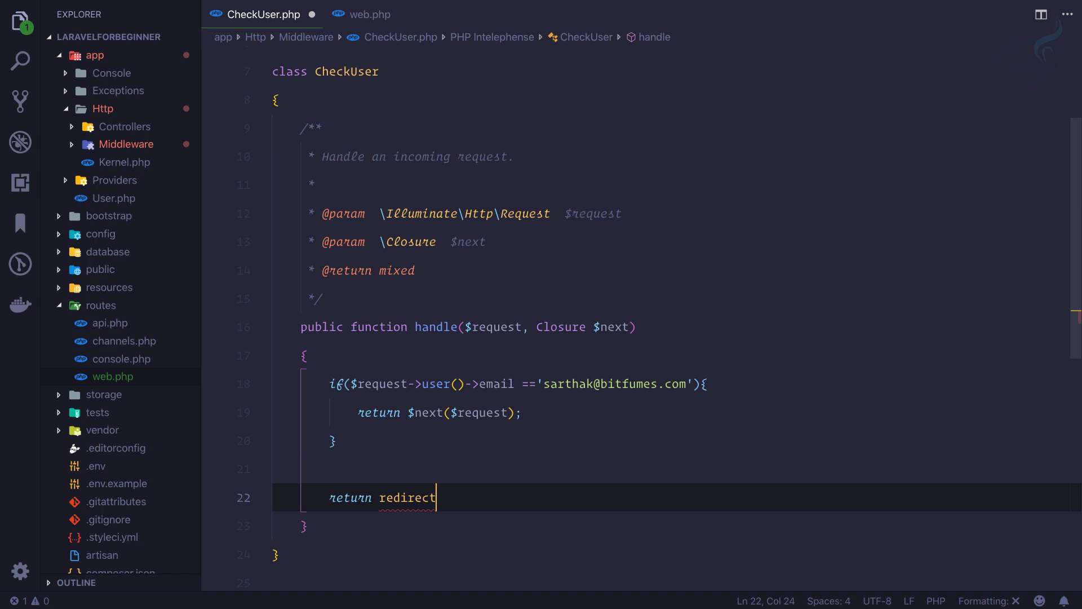
type("('/');")
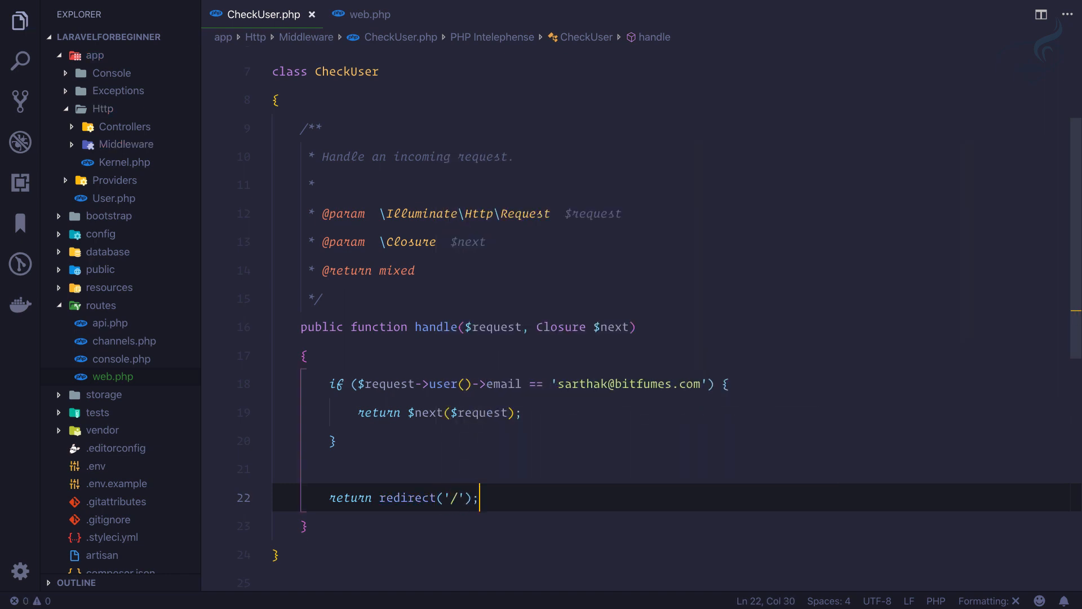
left_click(369, 15)
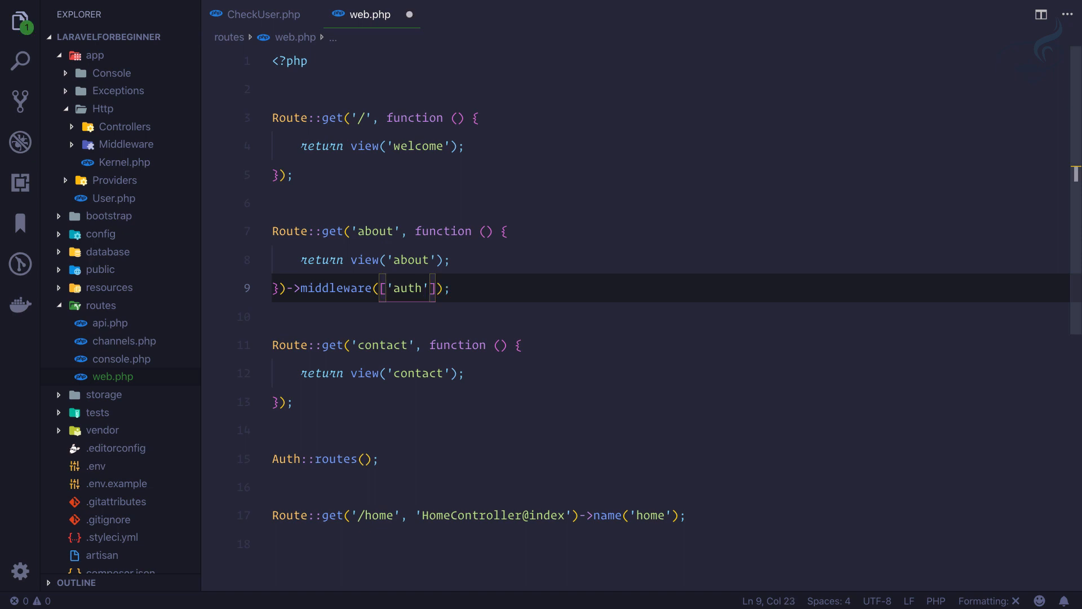
Step: Add 'checkUser' next to 'auth' in the about route's middleware list
type(",'check'")
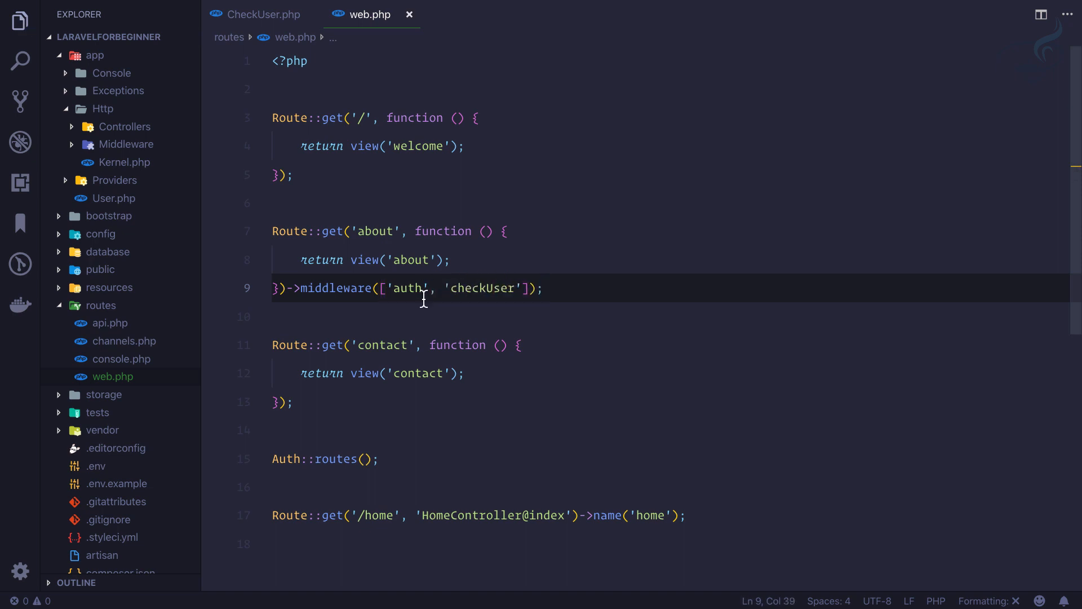
double_click(406, 288)
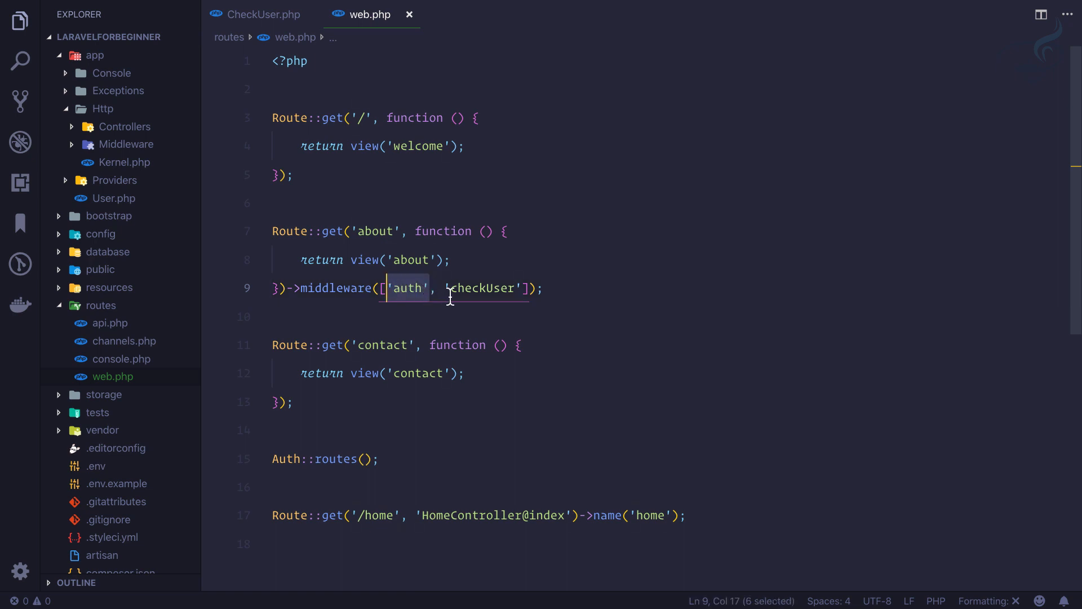
left_click(262, 15)
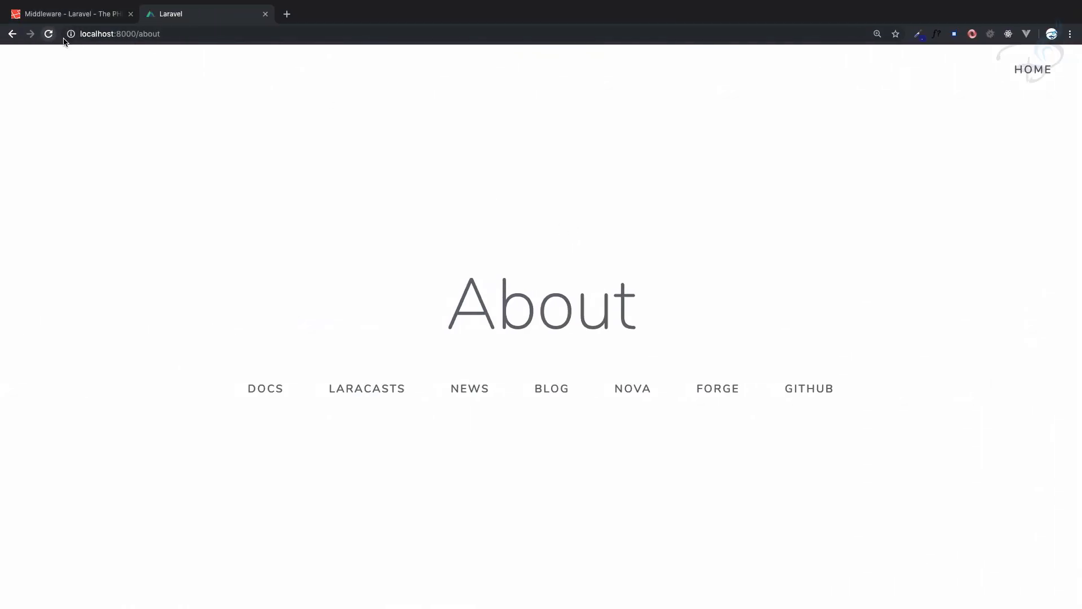
mouse_move(950, 123)
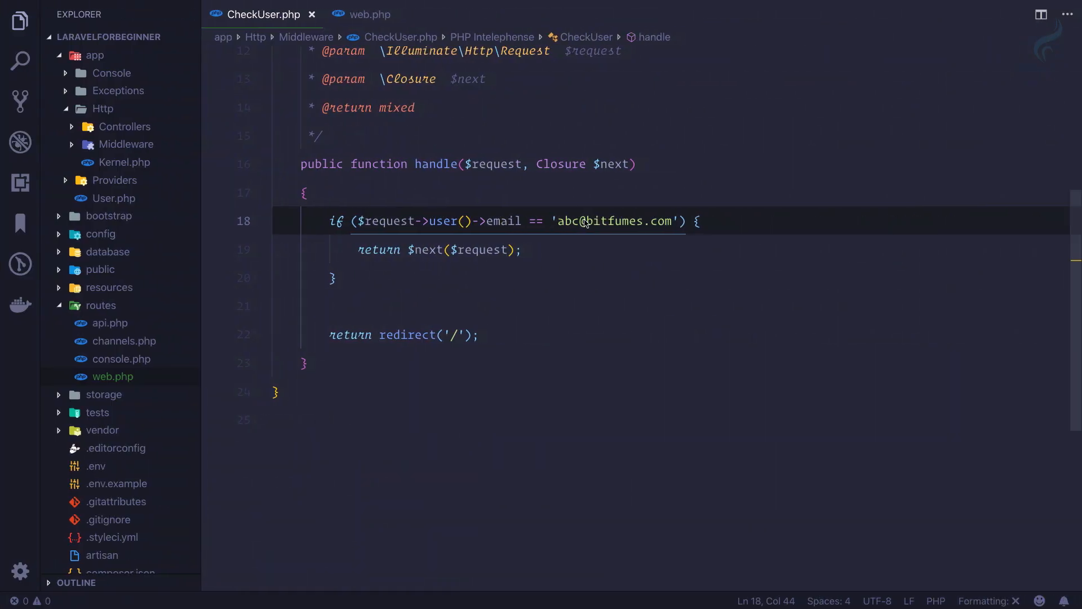
Step: Swap the hard-coded email for $email and add $email as a third handle() parameter
left_click_drag(560, 221, 649, 220)
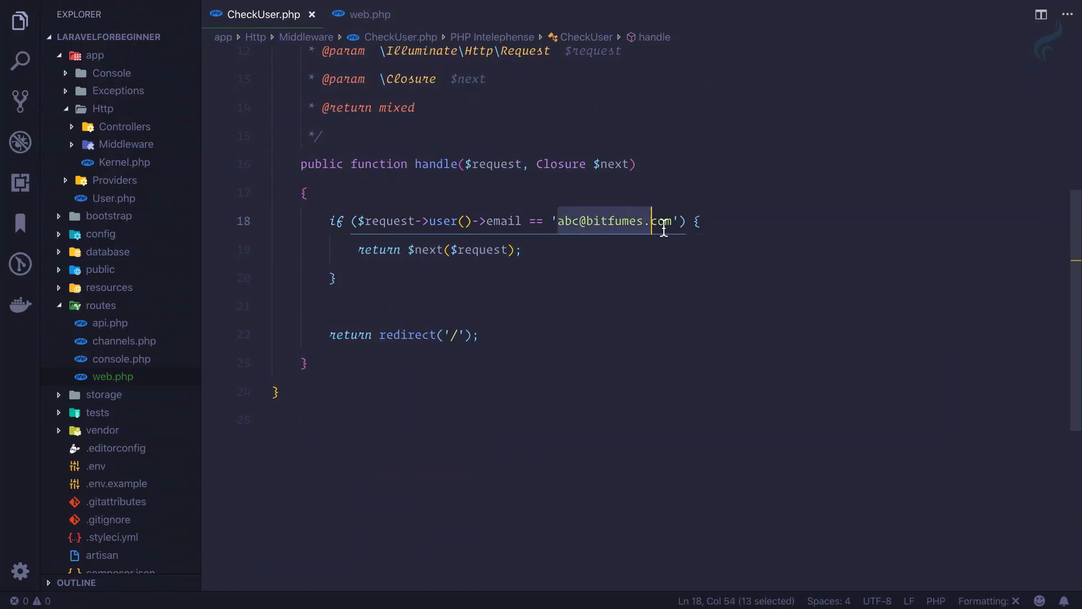
key("Delete")
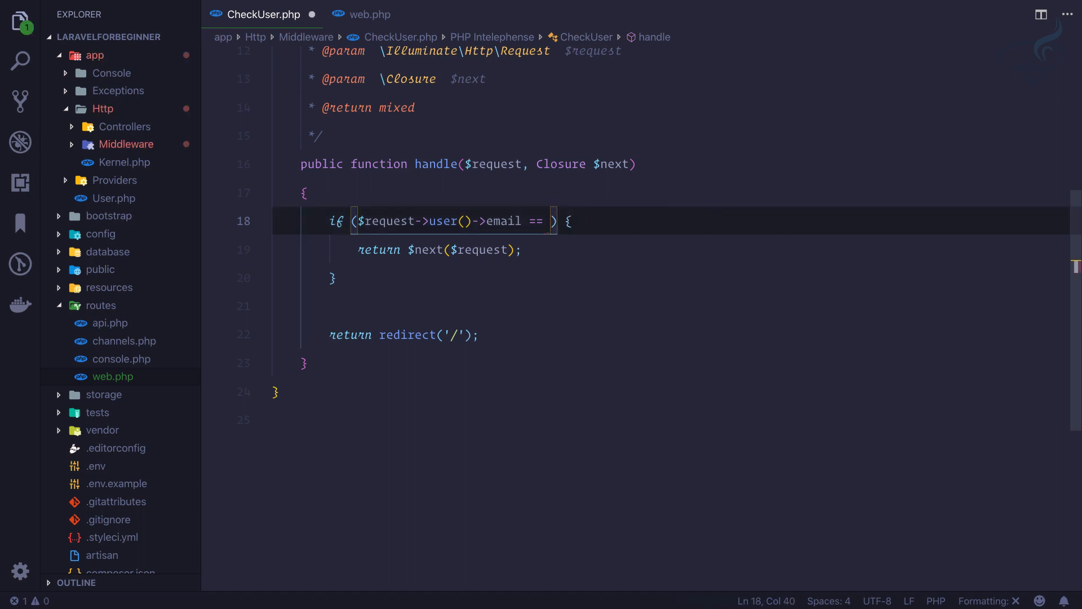
type("$email")
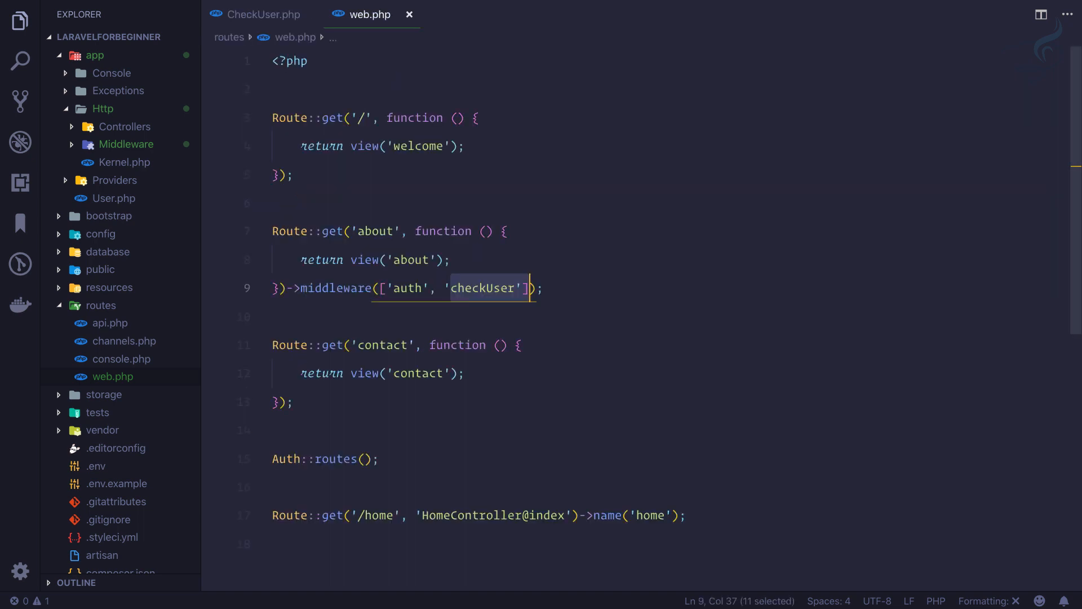
left_click(265, 13)
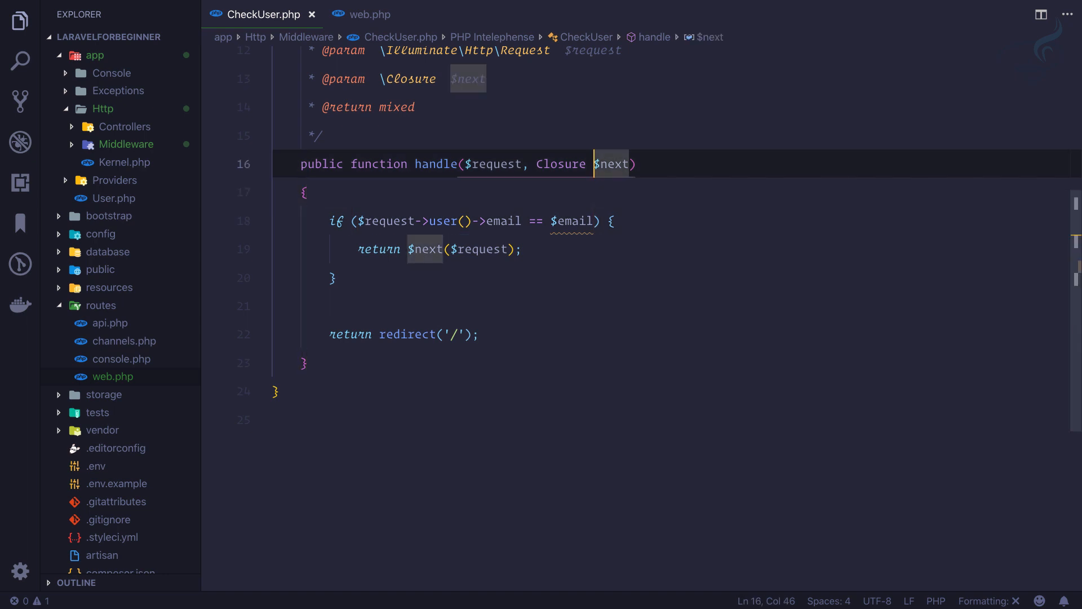
type(",$ema")
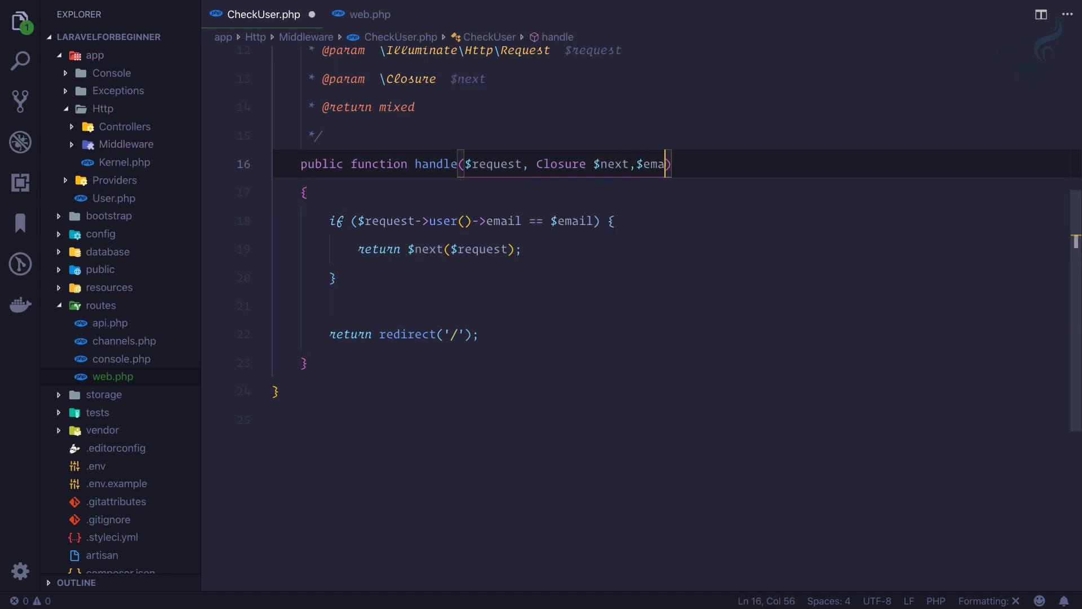
type("il")
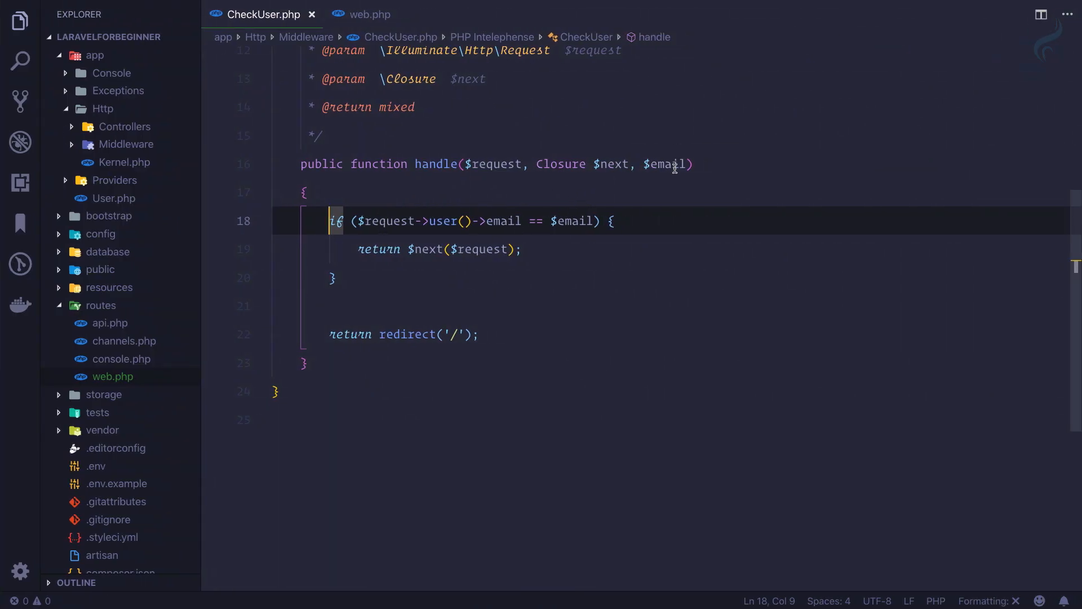
double_click(667, 164)
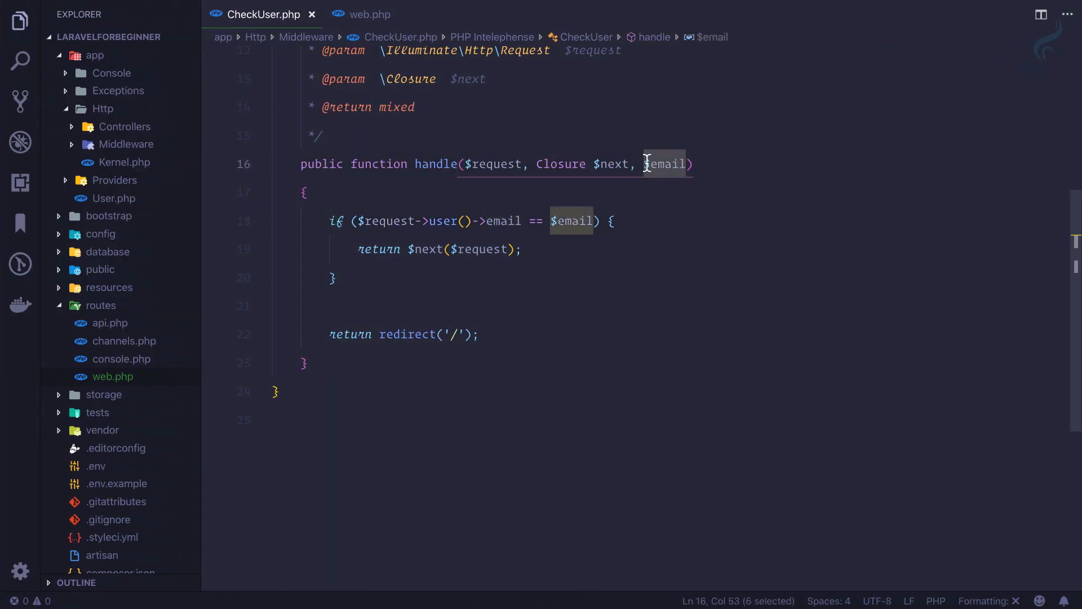
left_click(368, 13)
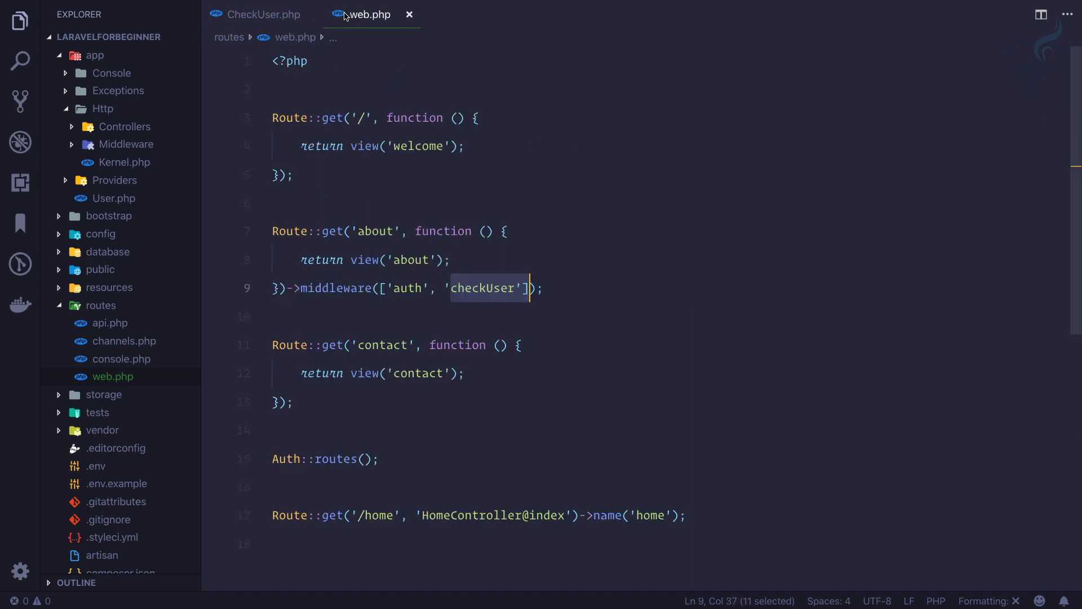
Step: Pass 'abc' as the checkUser middleware parameter on the about route
left_click(516, 288)
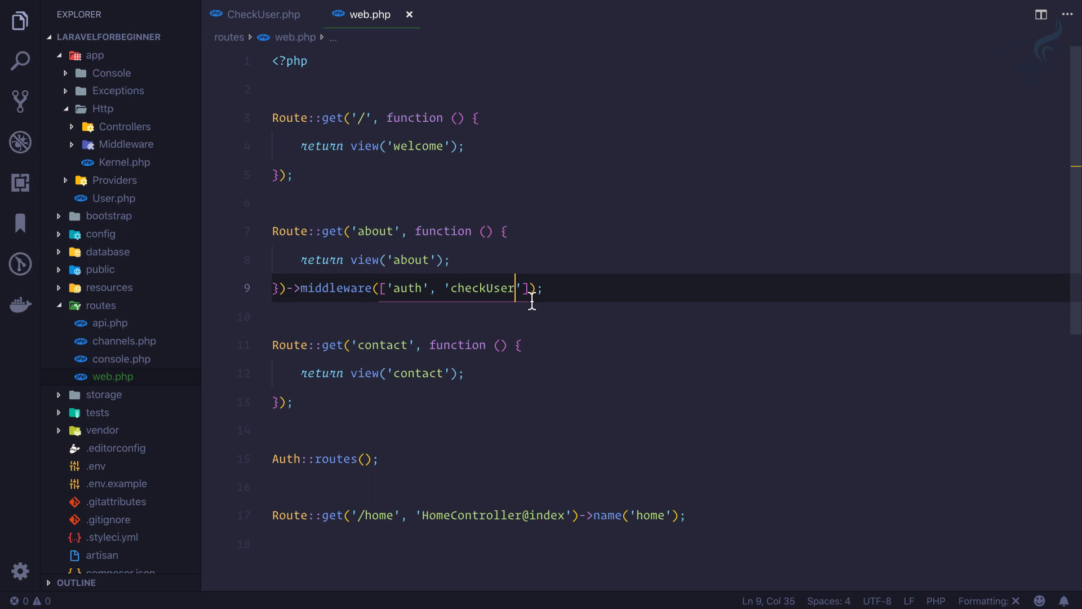
mouse_move(533, 336)
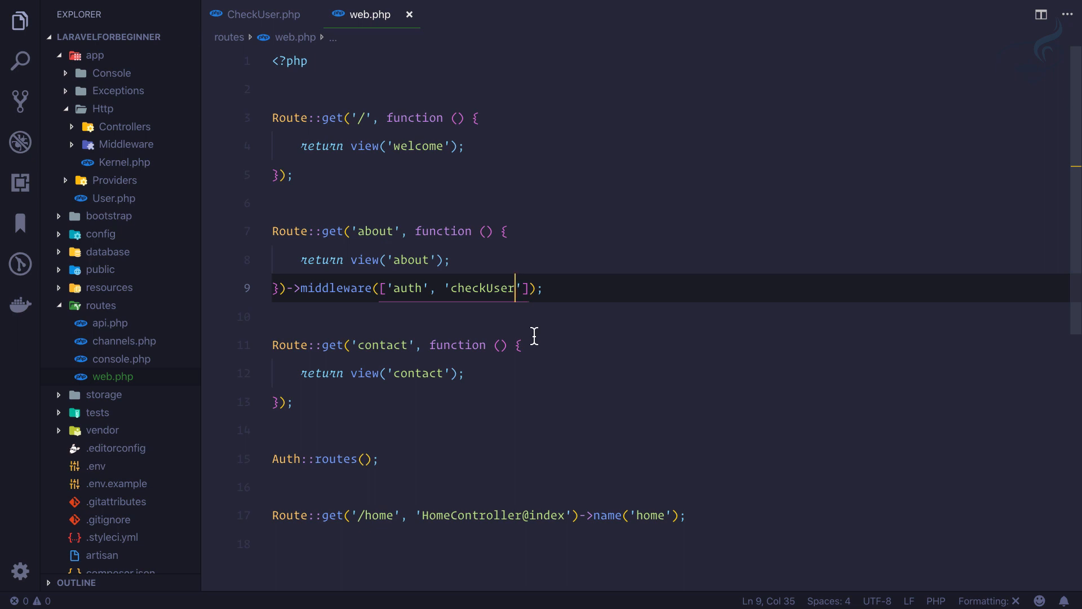
type(":")
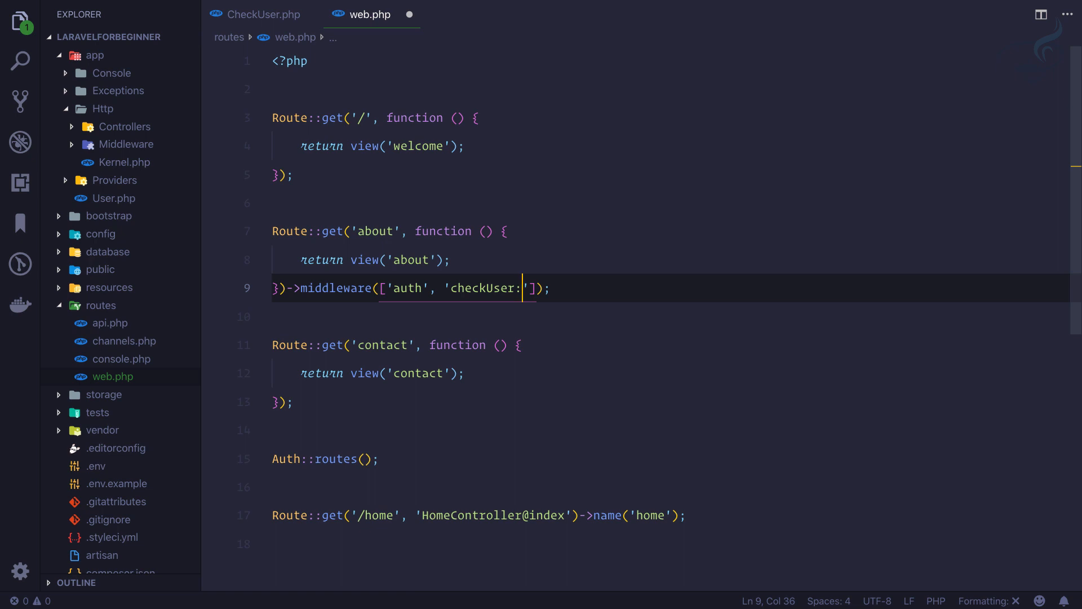
type("abc")
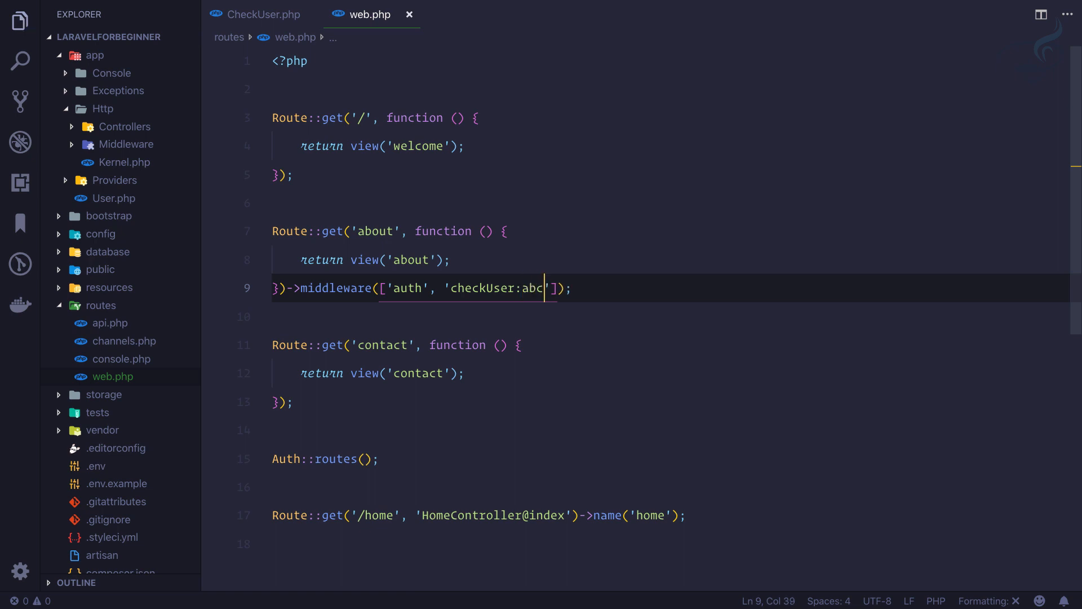
Step: Make CheckUser's handle dump $email and halt, ending with dd($email)
left_click(265, 14)
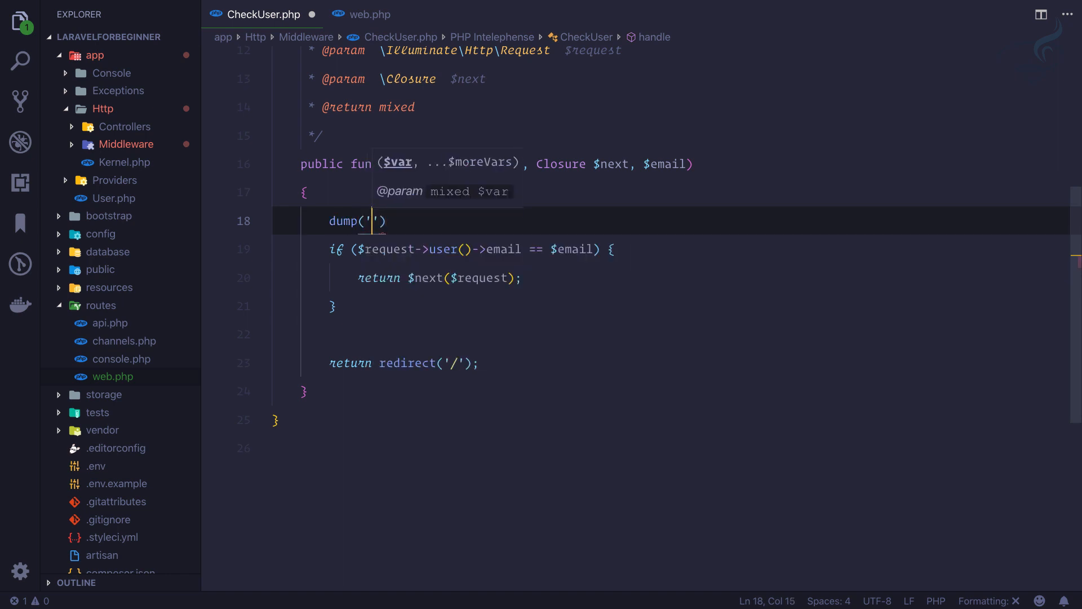
type("$email")
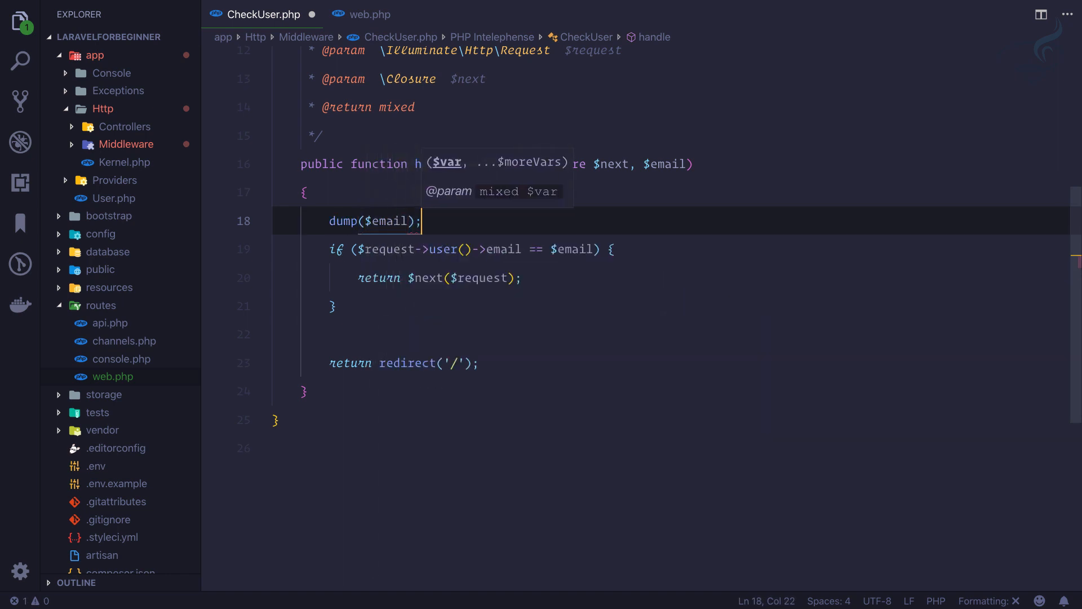
type("die();")
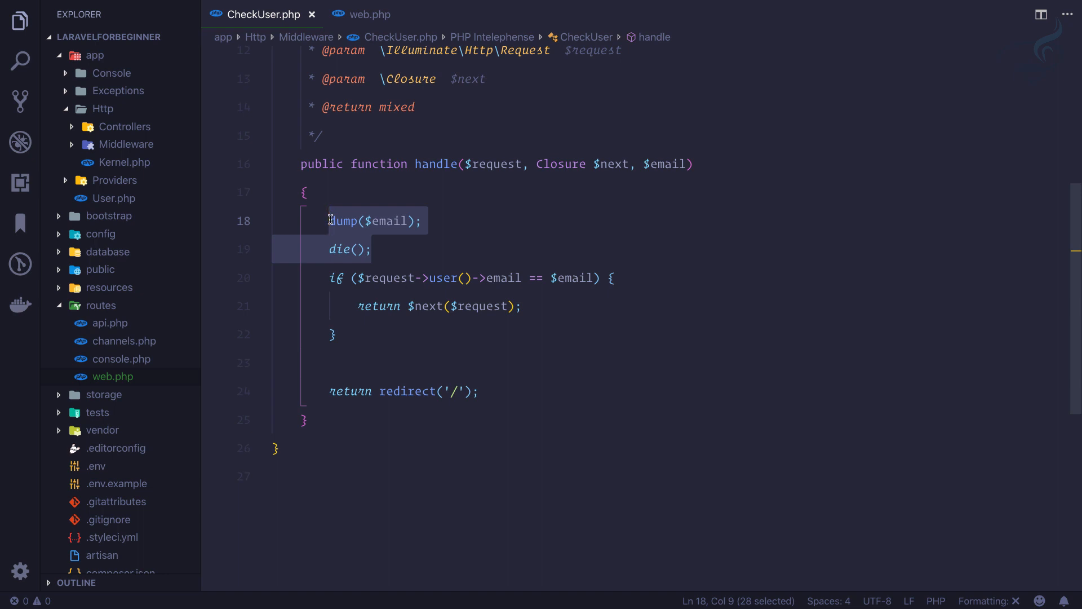
type("dd")
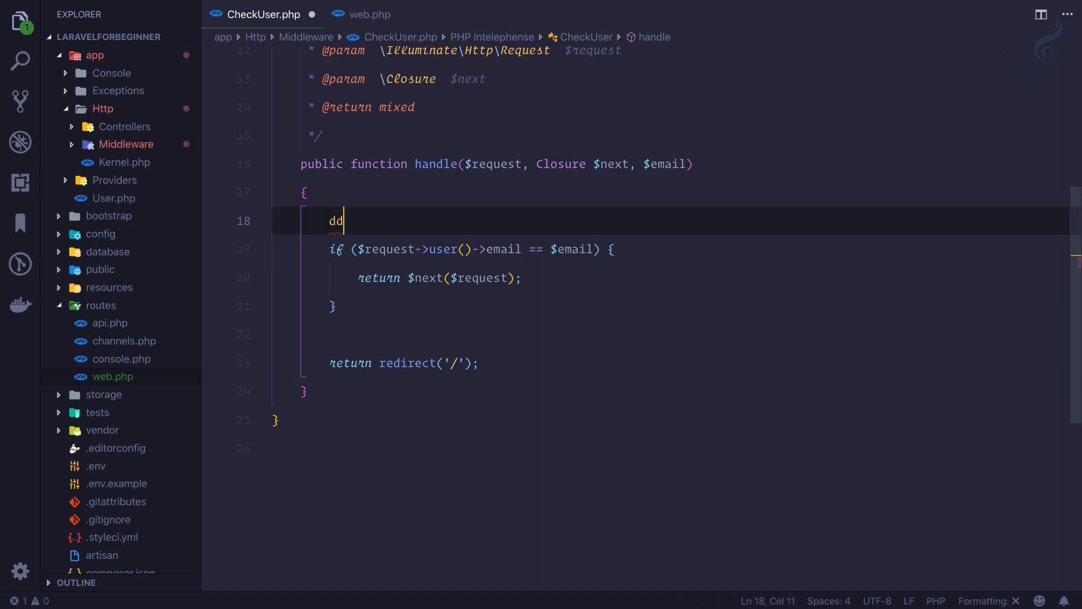
type("($email);")
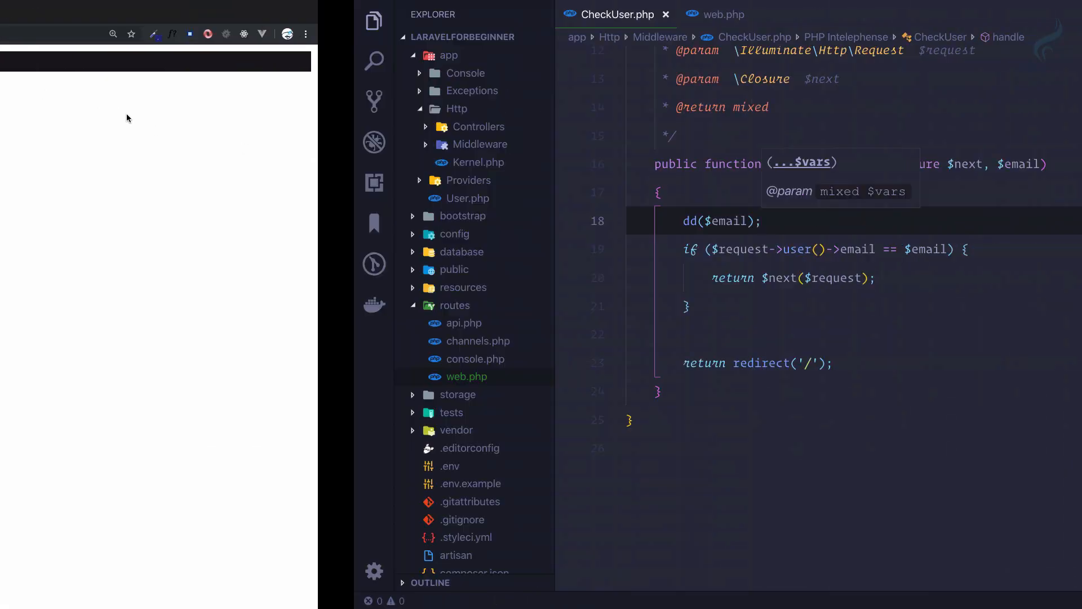
left_click(723, 14)
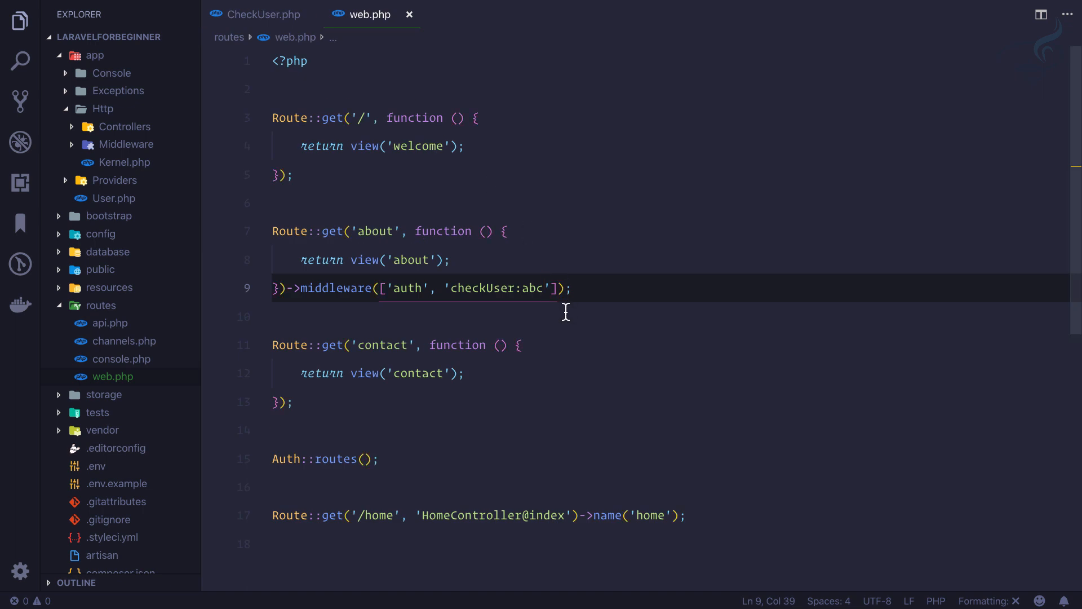
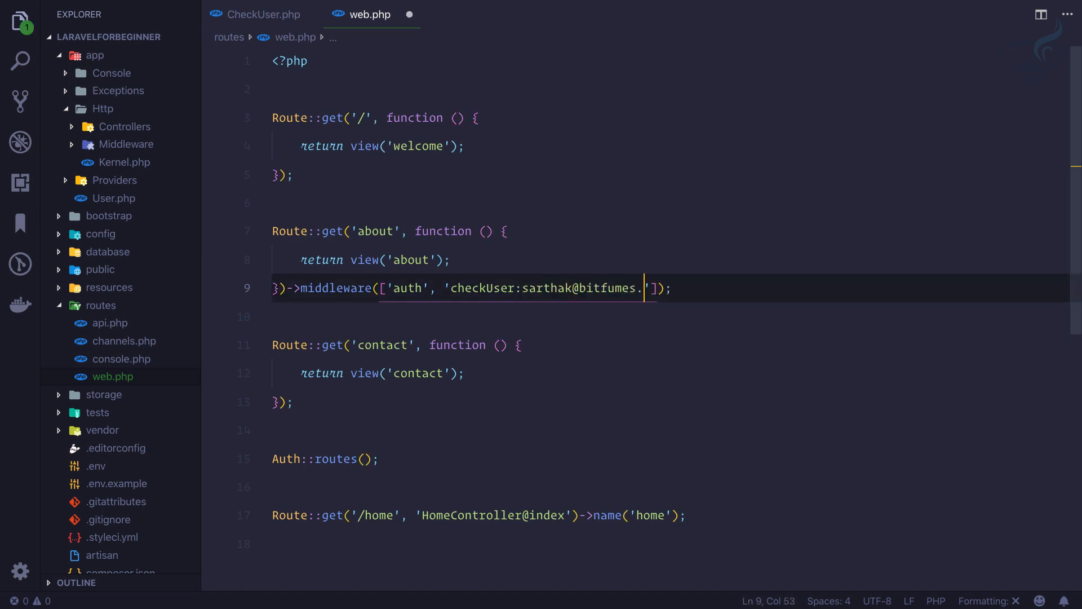
left_click(264, 14)
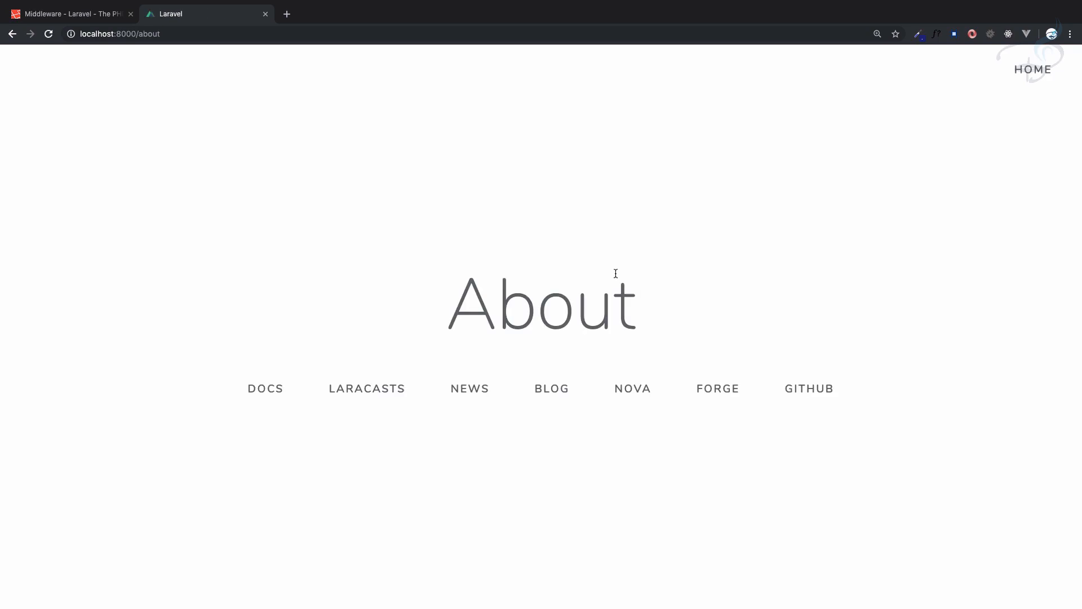
mouse_move(865, 267)
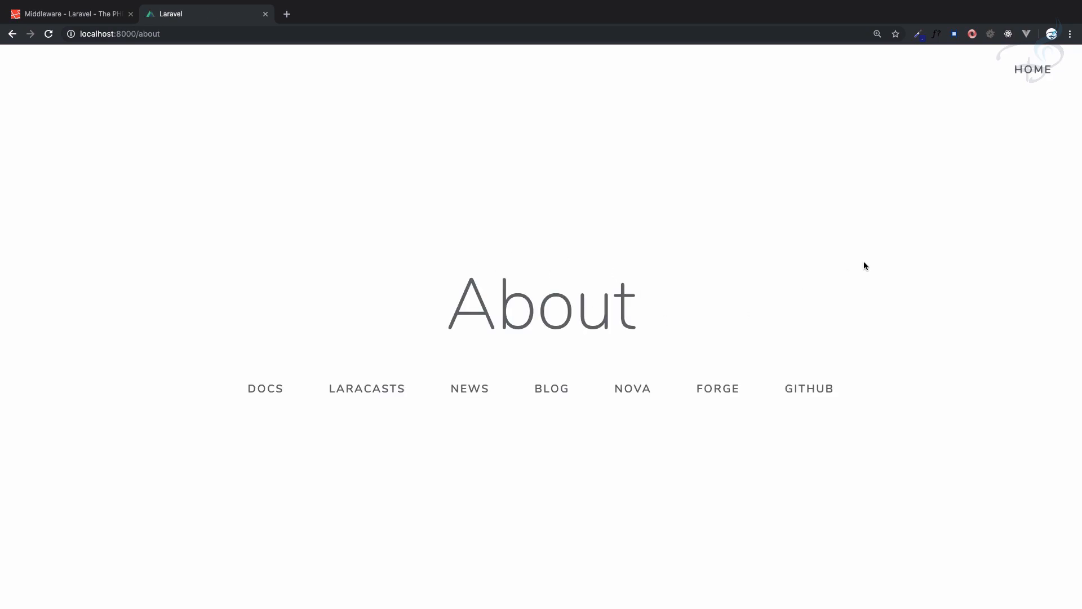
Step: Fill in and submit the Register form for a new 'Bitfumes' account
left_click(1033, 69)
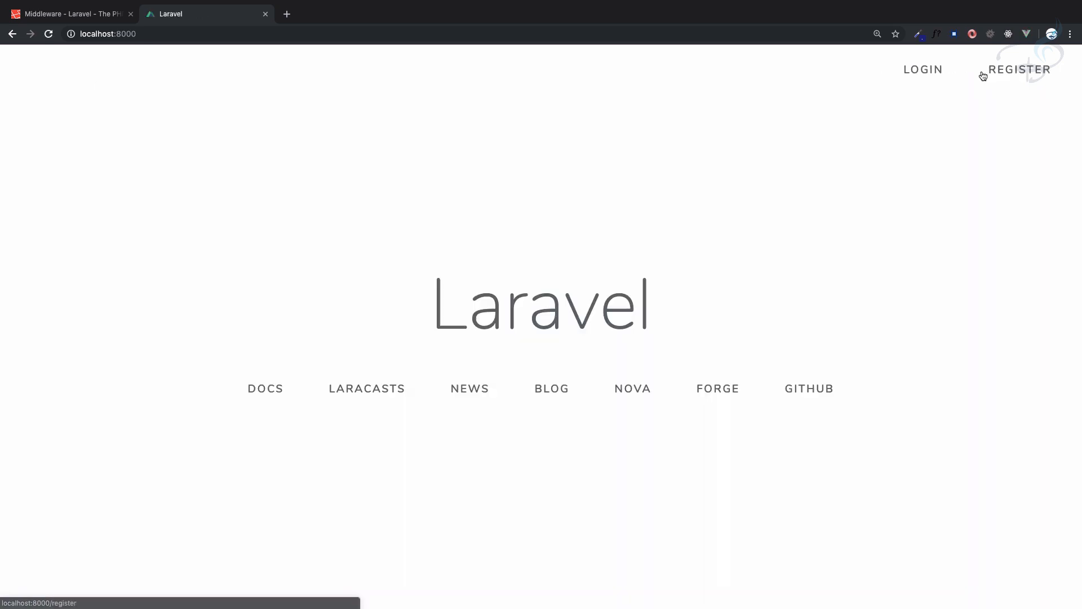
left_click(1019, 68)
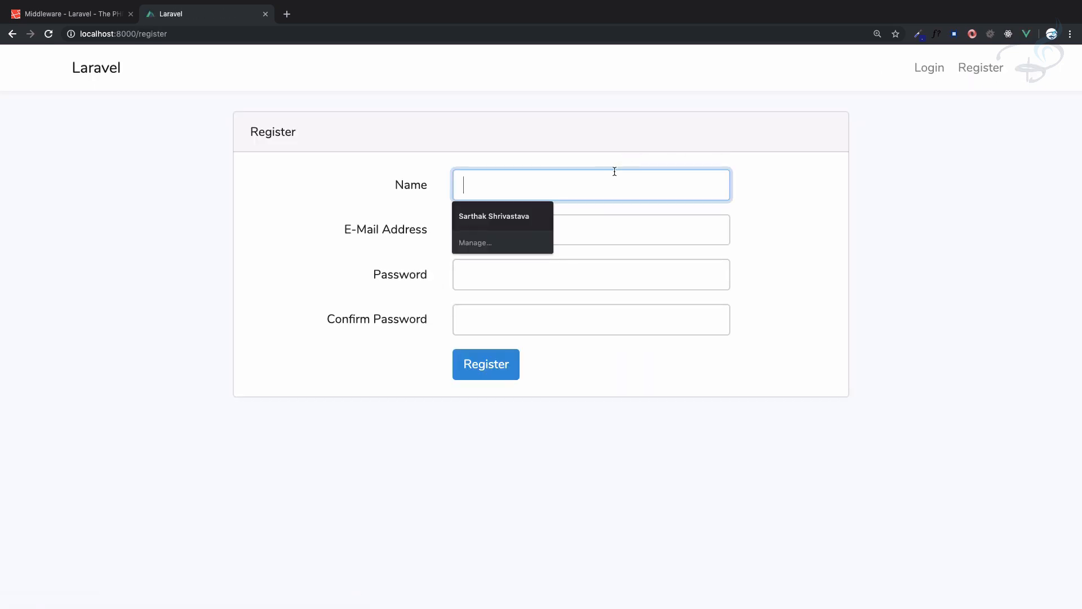
type("Bitfumes")
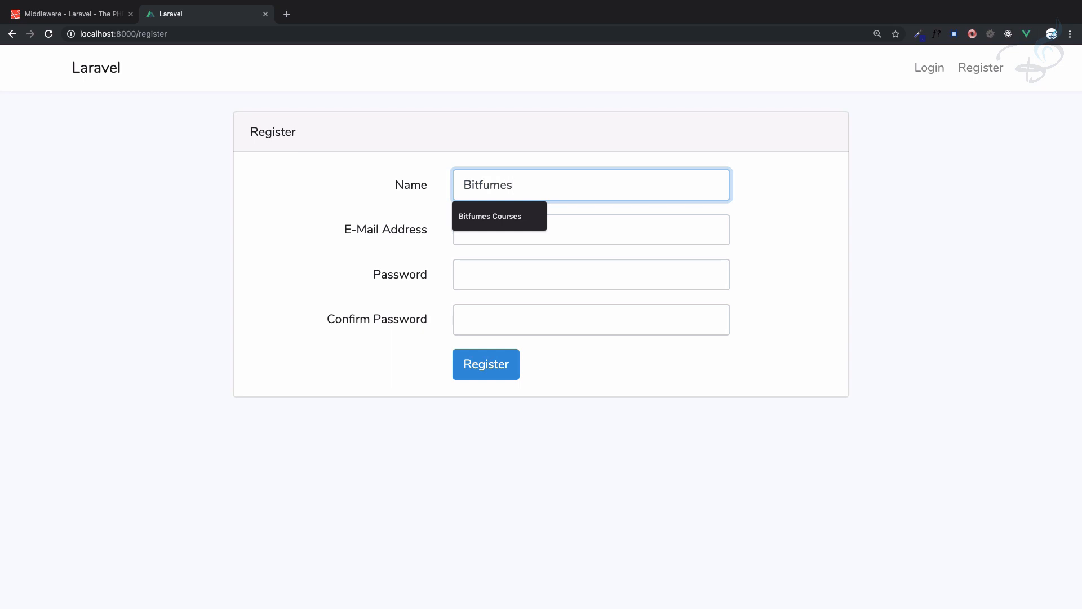
type("••")
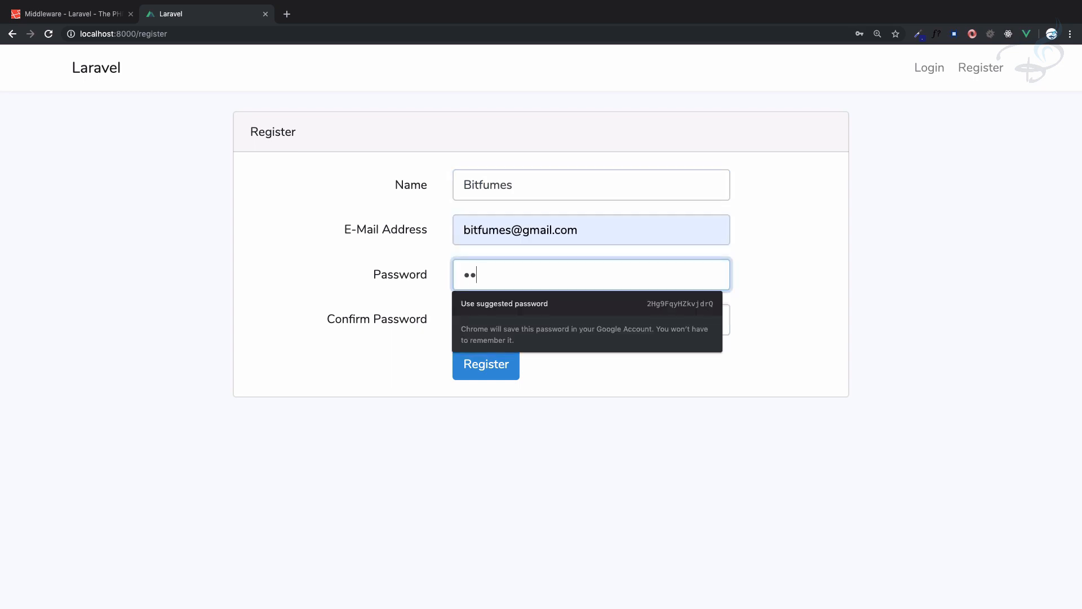
type("•••")
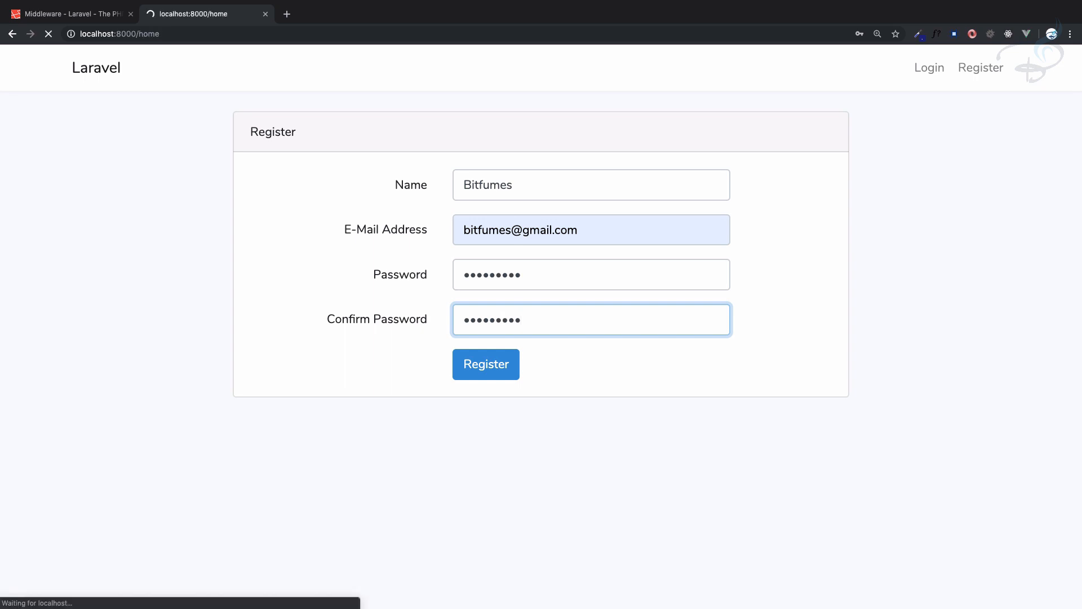
left_click(124, 33)
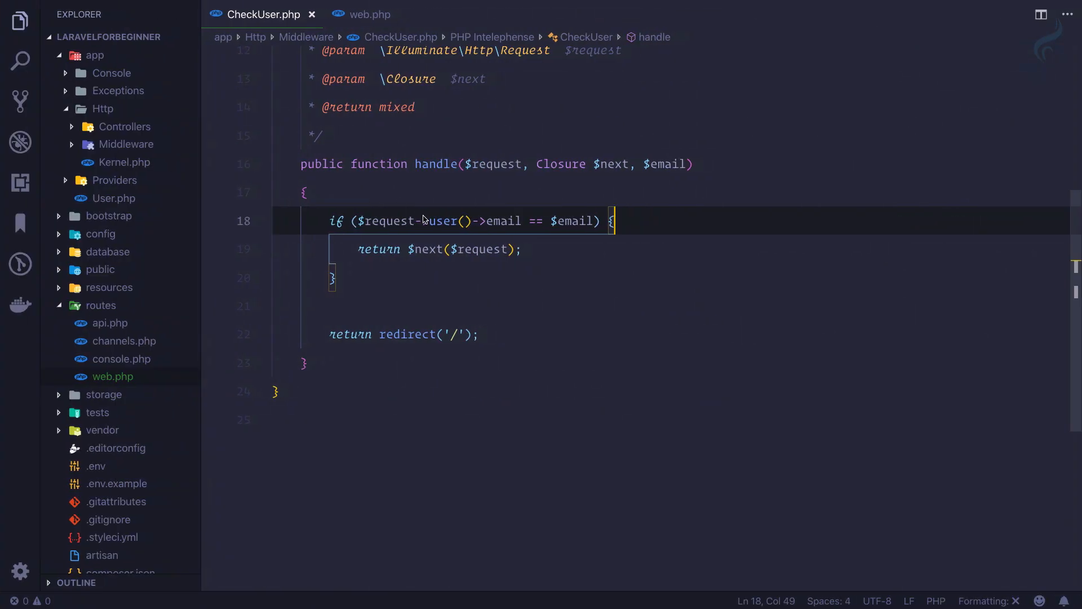
left_click(369, 14)
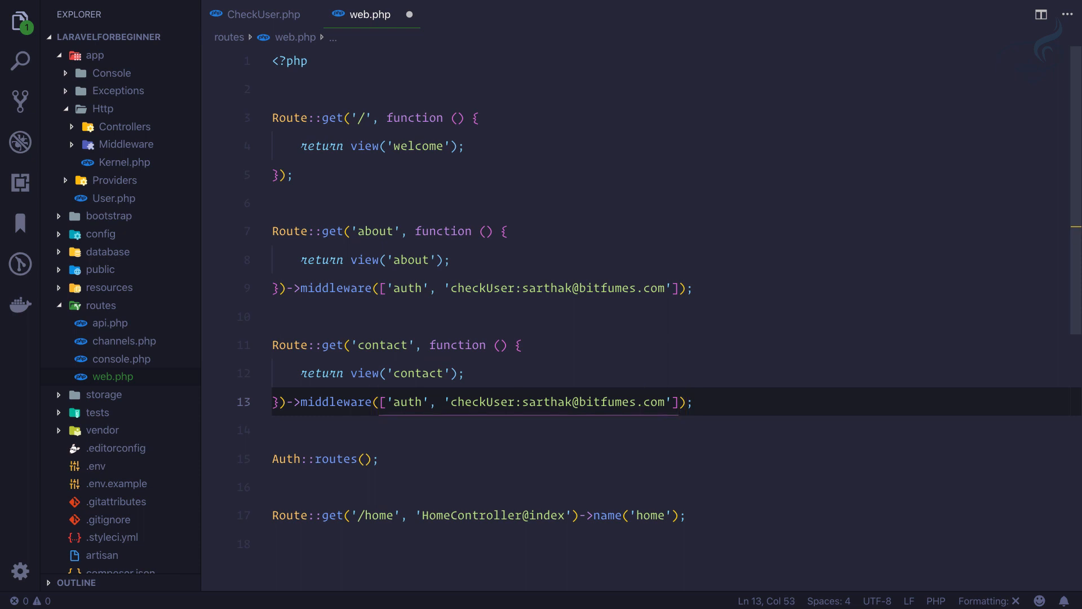
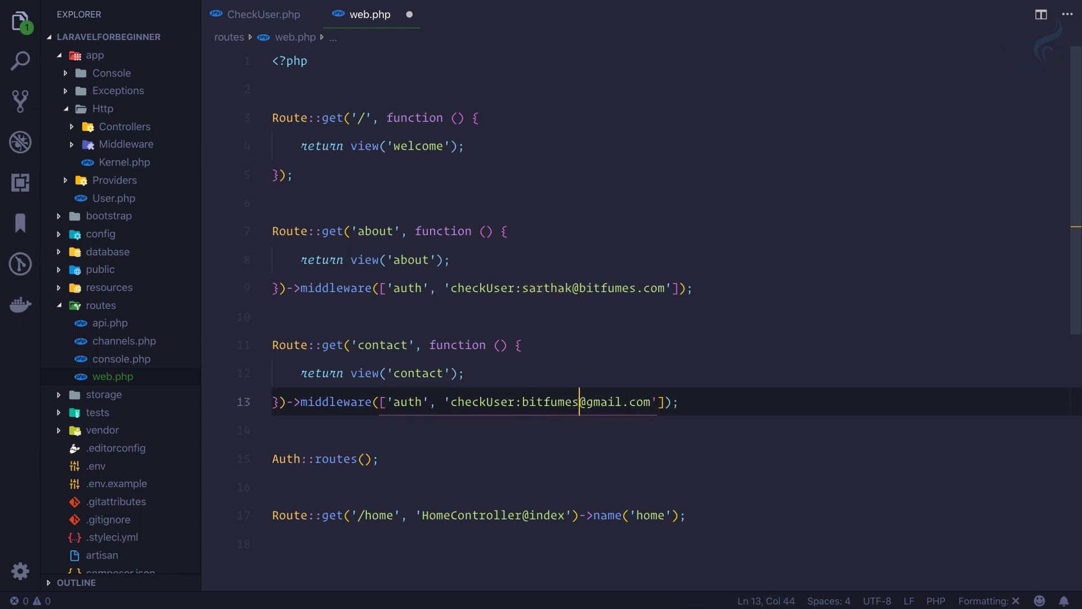
left_click(447, 402)
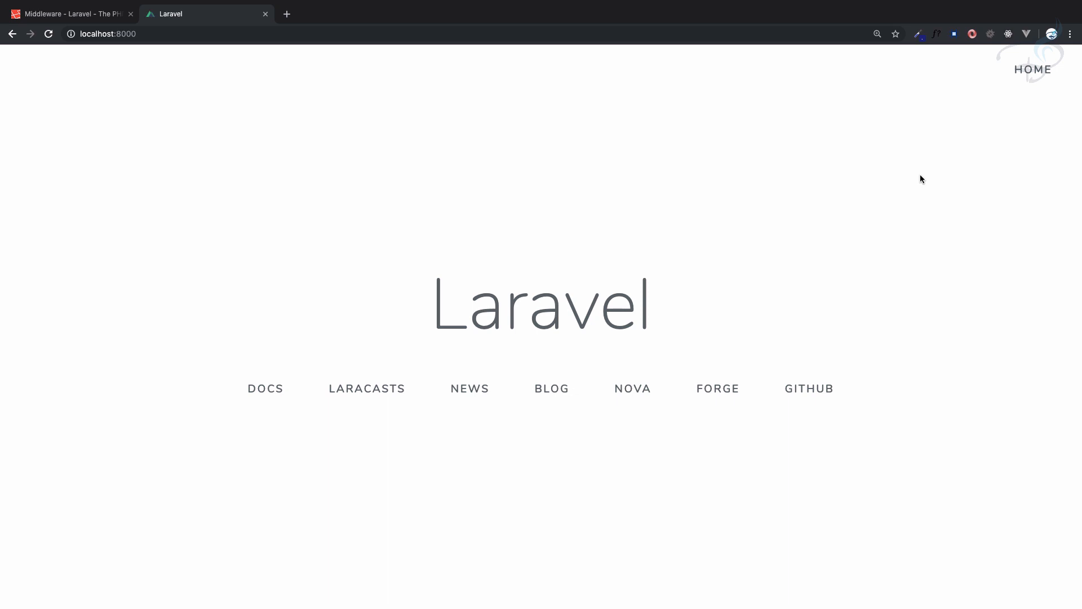
left_click(103, 33)
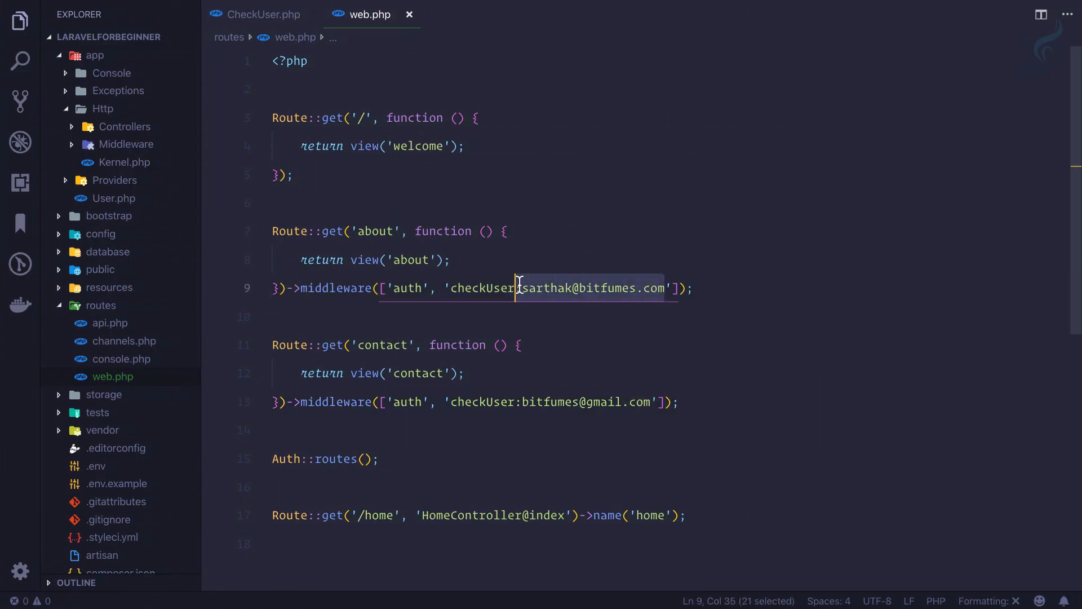
Step: Highlight the about route's email argument, then the CheckUser email comparison block
left_click(262, 13)
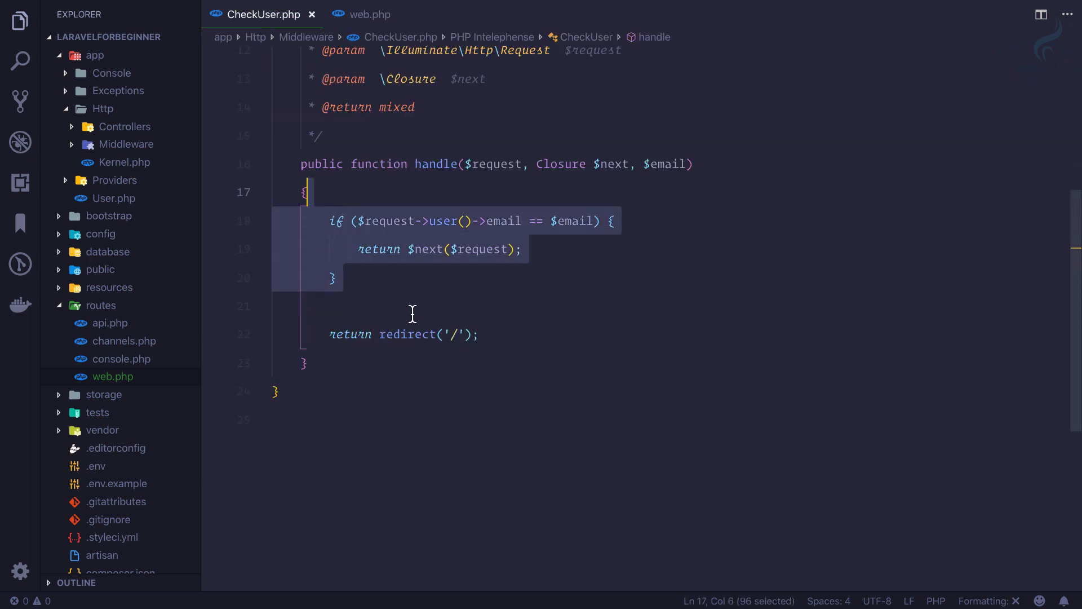
left_click(411, 305)
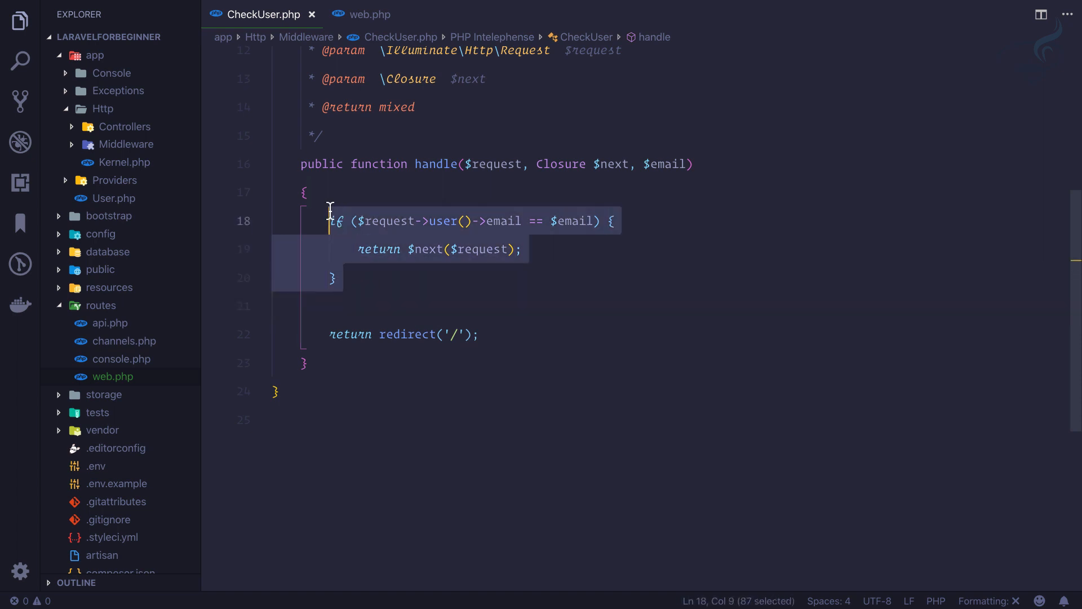
left_click(386, 278)
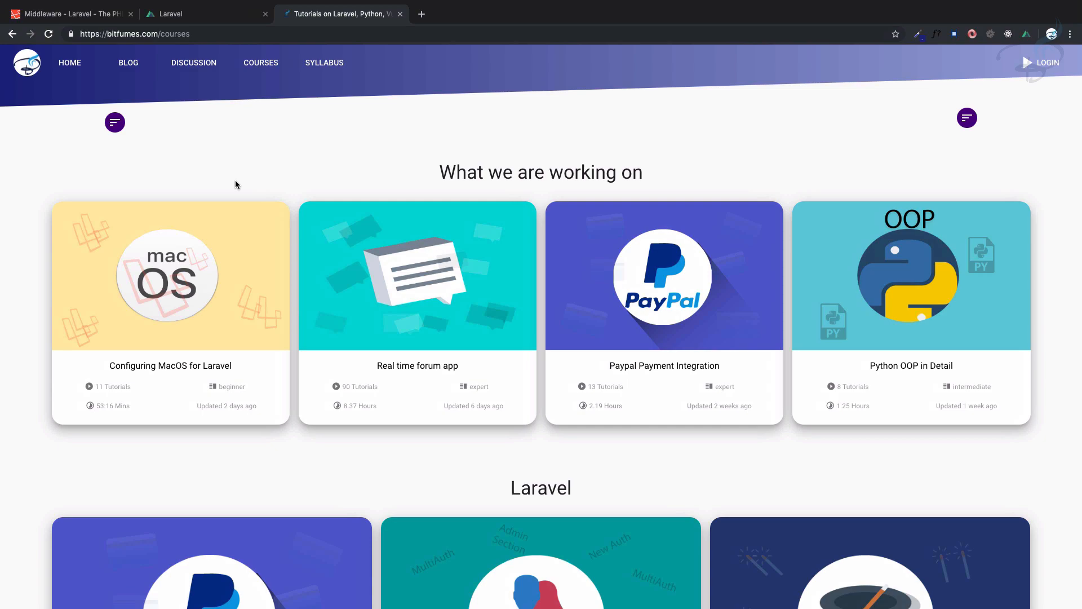
Step: Scroll the bitfumes.com courses page past the Laravel courses to the Vuejs section
scroll("down", 3)
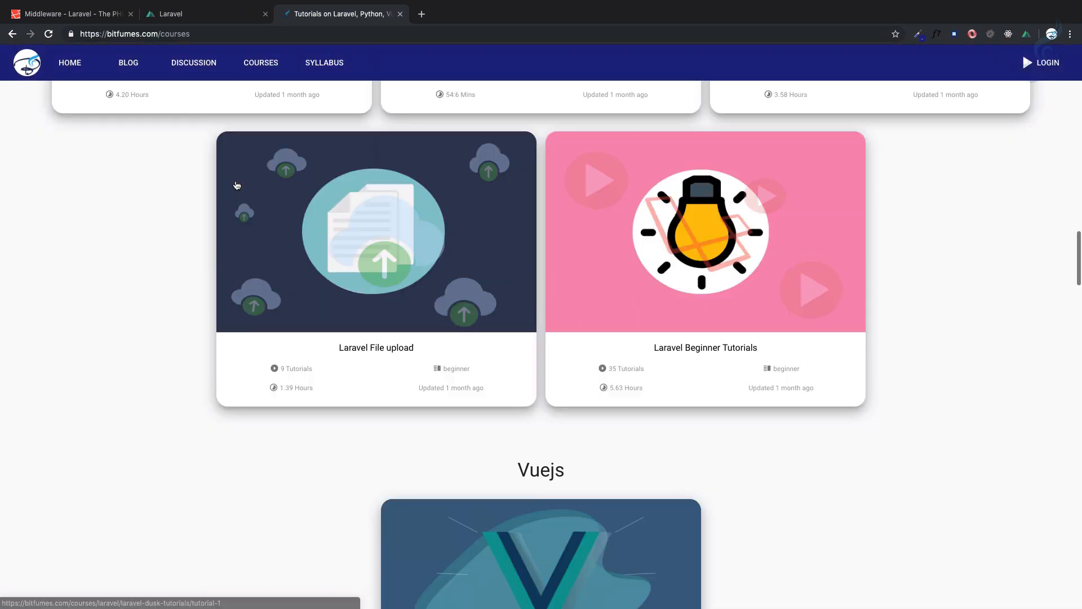